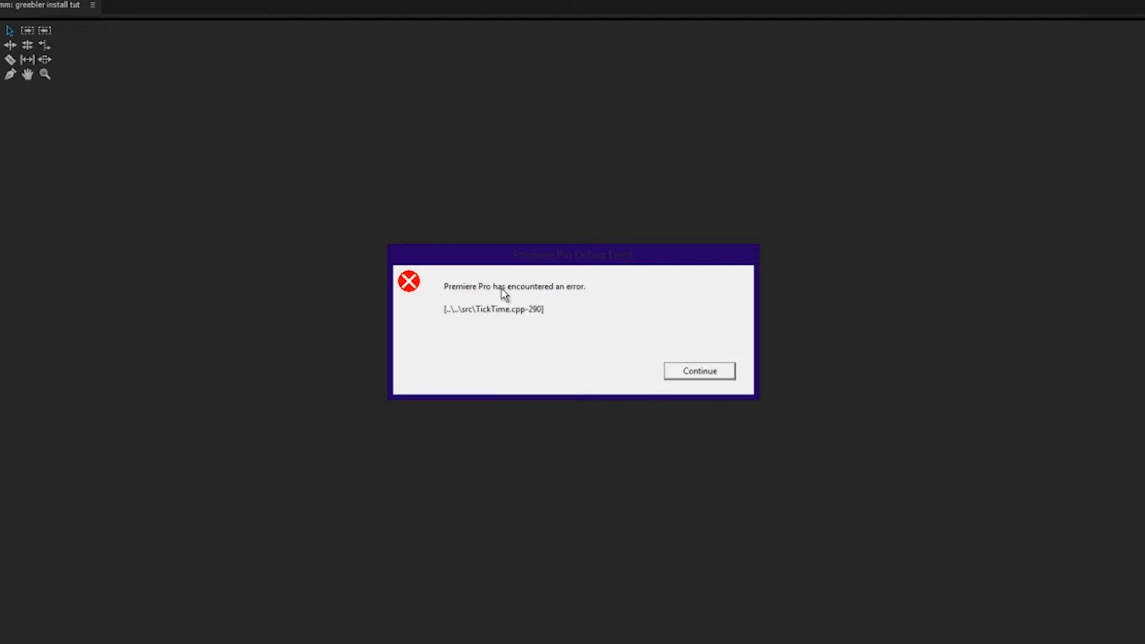
pyautogui.moveTo(523, 325)
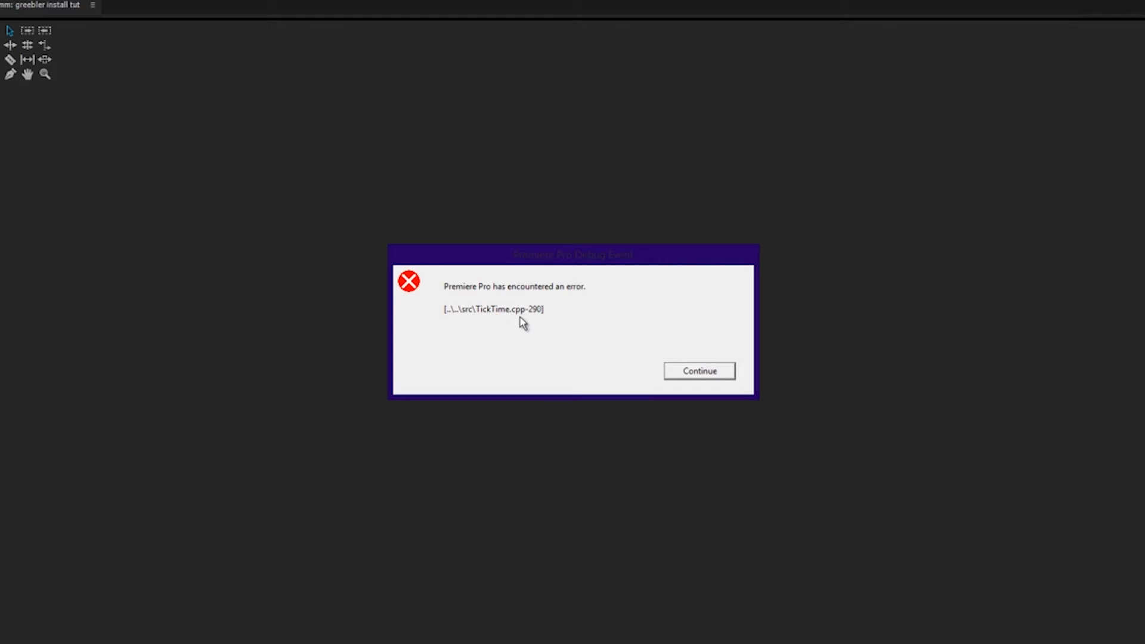
pyautogui.moveTo(537, 324)
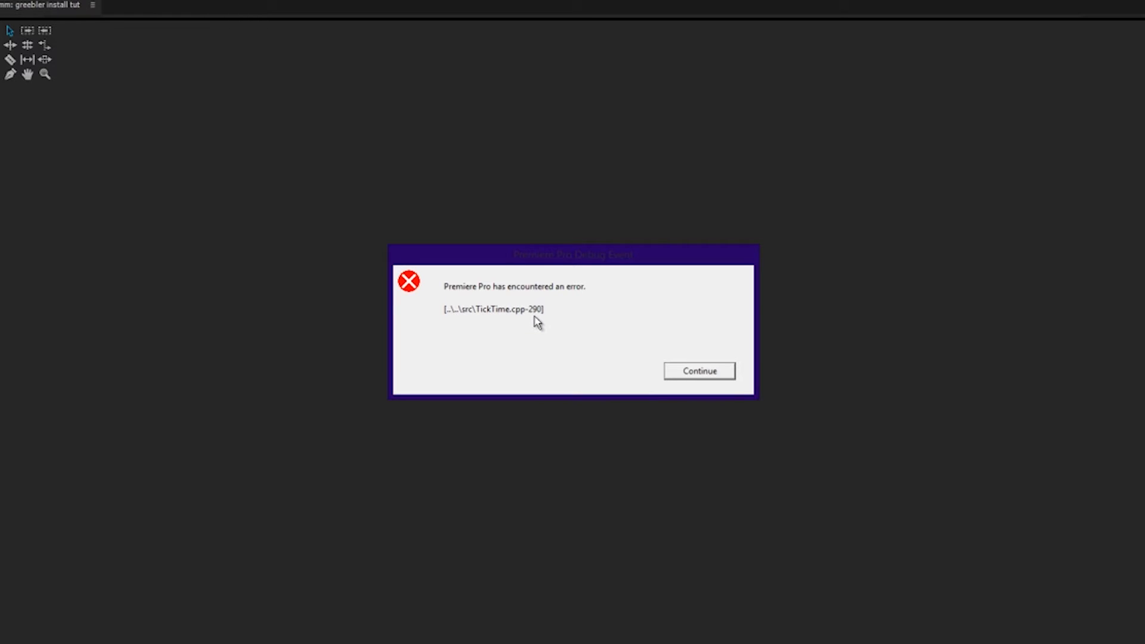
# Dismiss the debug and fatal error messages, then choose 'Programm schließen' for crashed Premiere Pro.
pyautogui.click(697, 371)
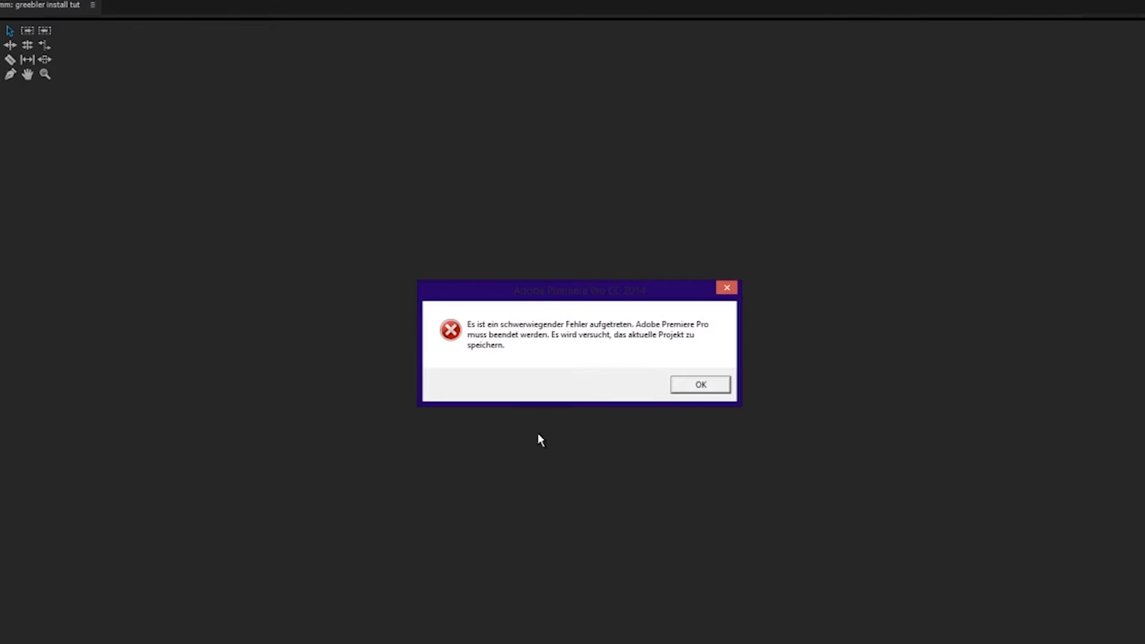
pyautogui.click(699, 385)
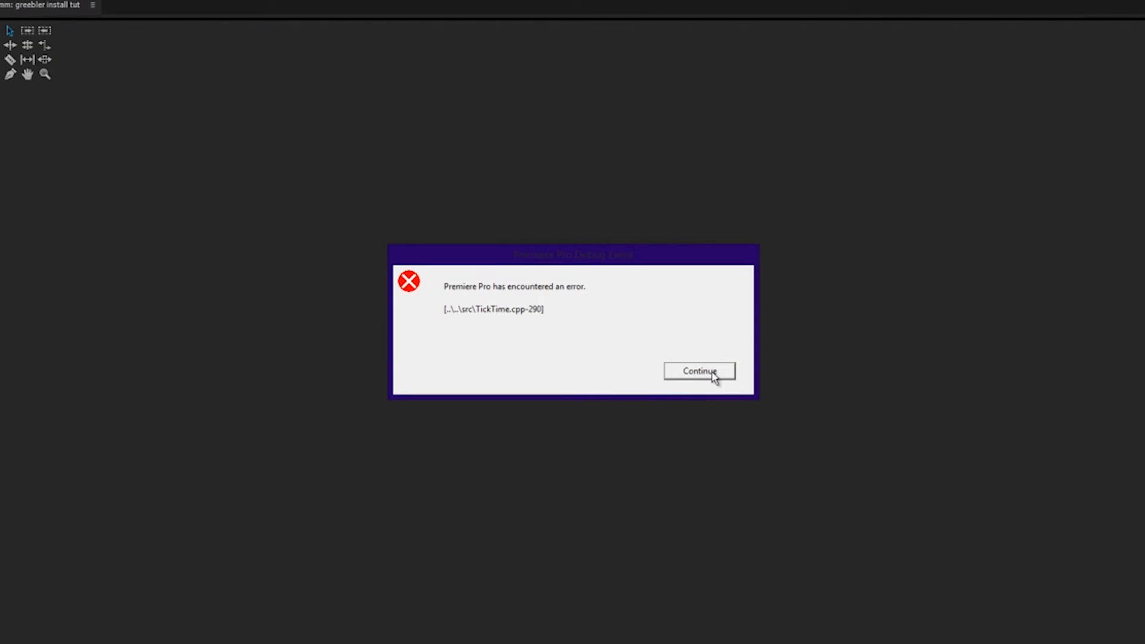
pyautogui.click(698, 371)
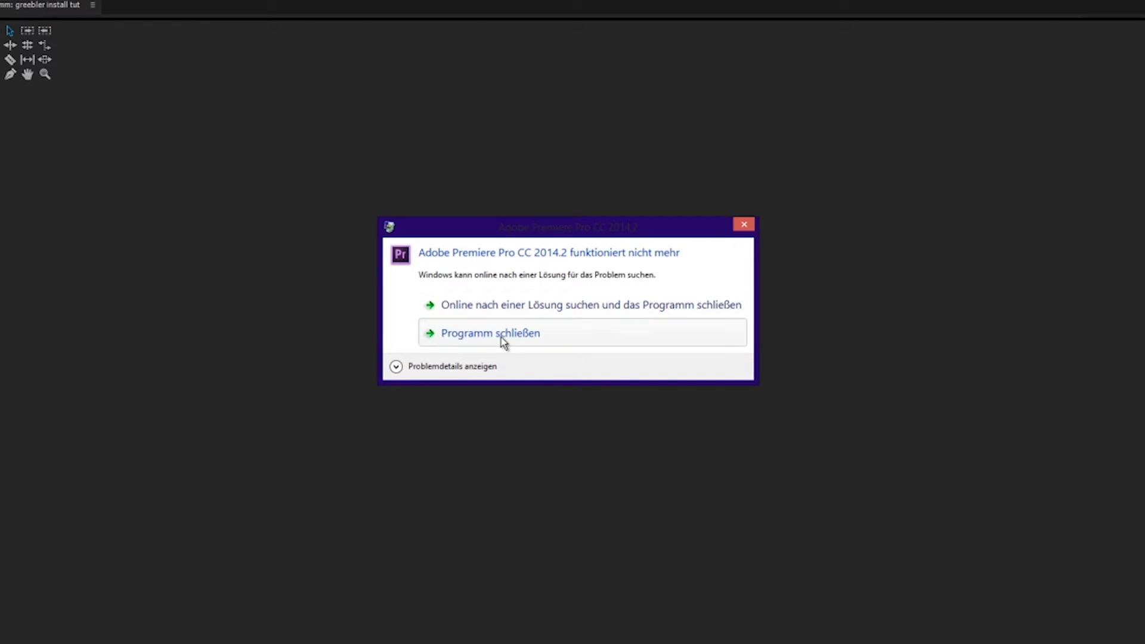
pyautogui.click(491, 333)
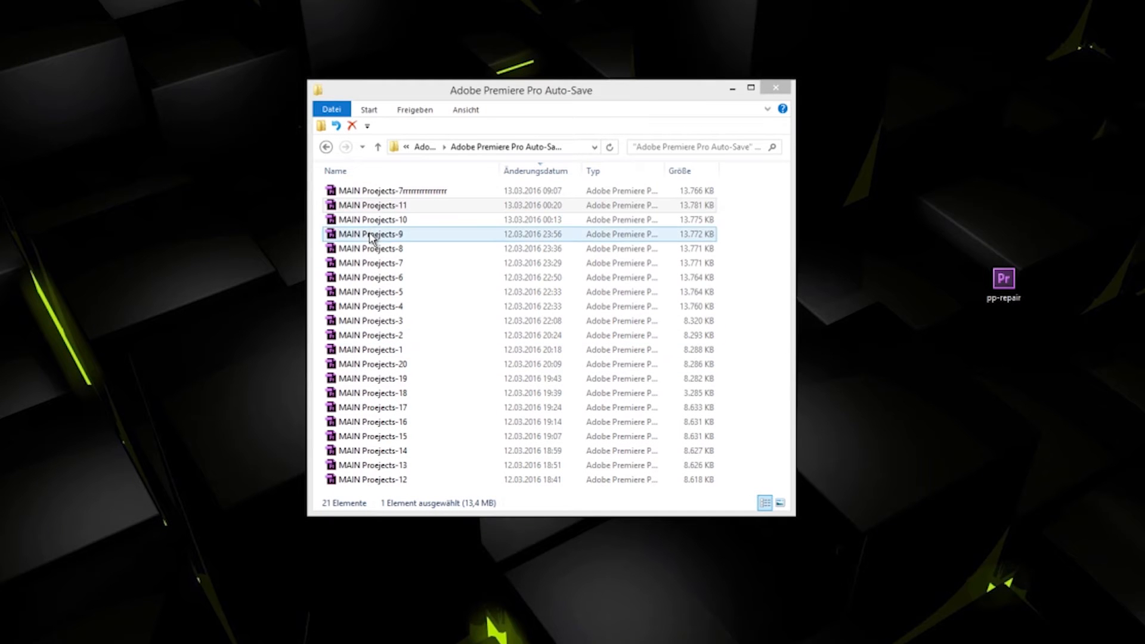
# Select the MAIN Proejects-11 auto-save and enlarge the Auto-Save window by dragging its corner.
pyautogui.click(371, 262)
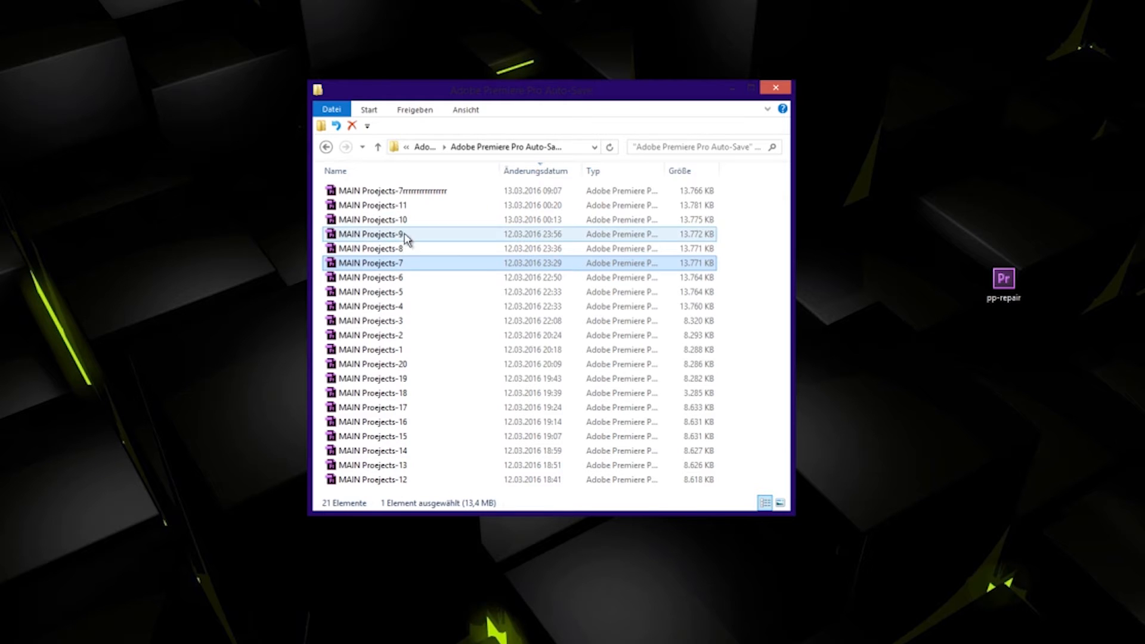
pyautogui.moveTo(404, 234)
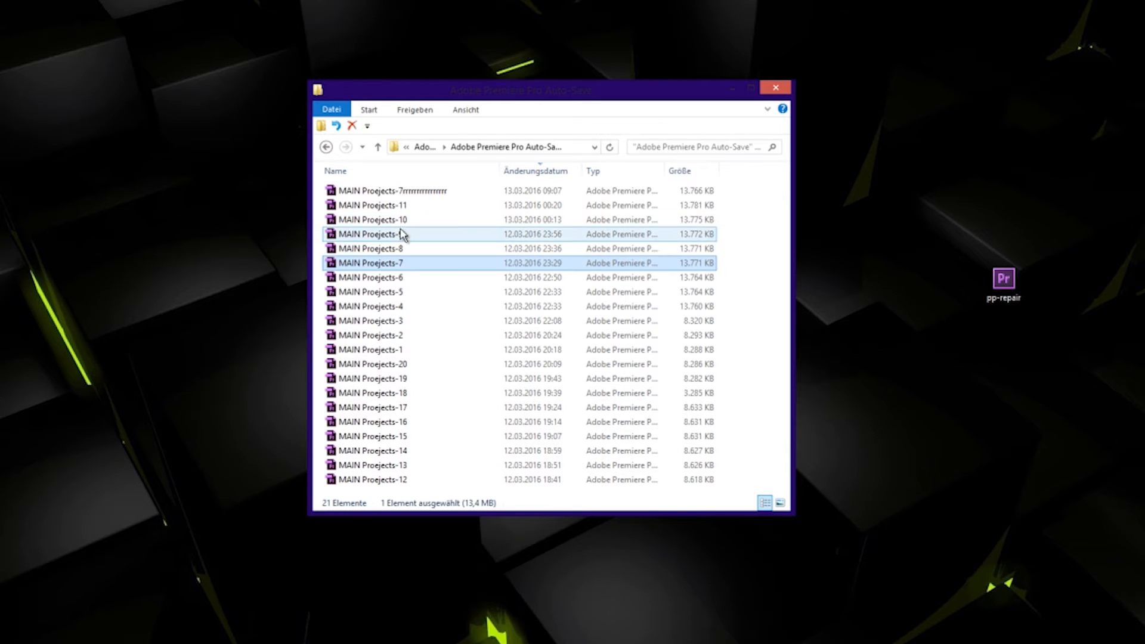
pyautogui.moveTo(428, 220)
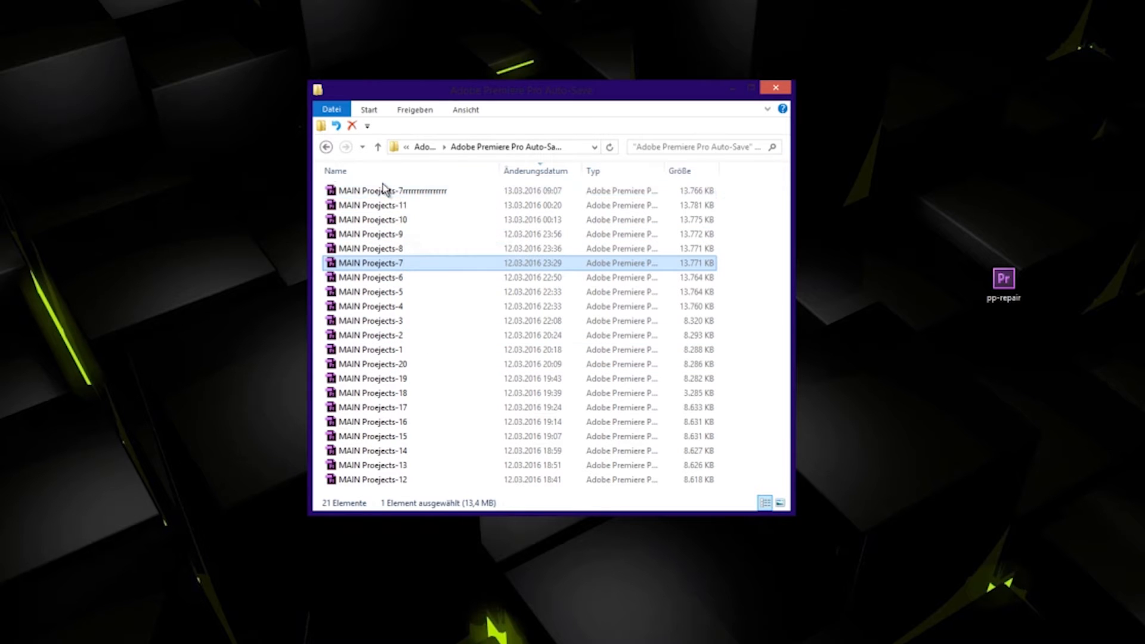
pyautogui.click(372, 206)
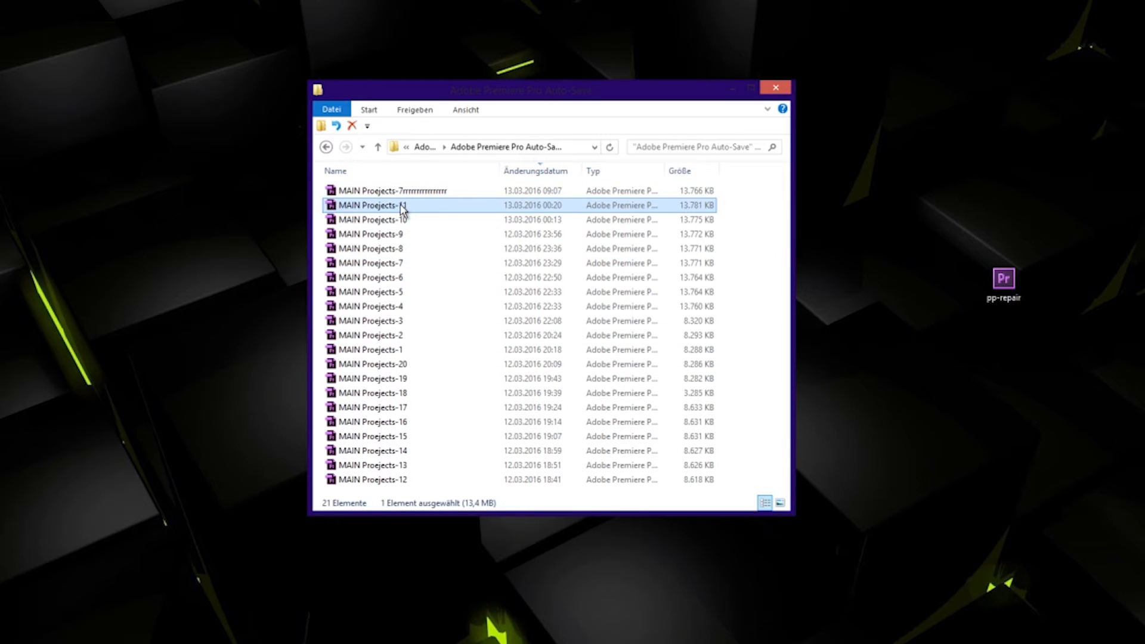
pyautogui.moveTo(384, 213)
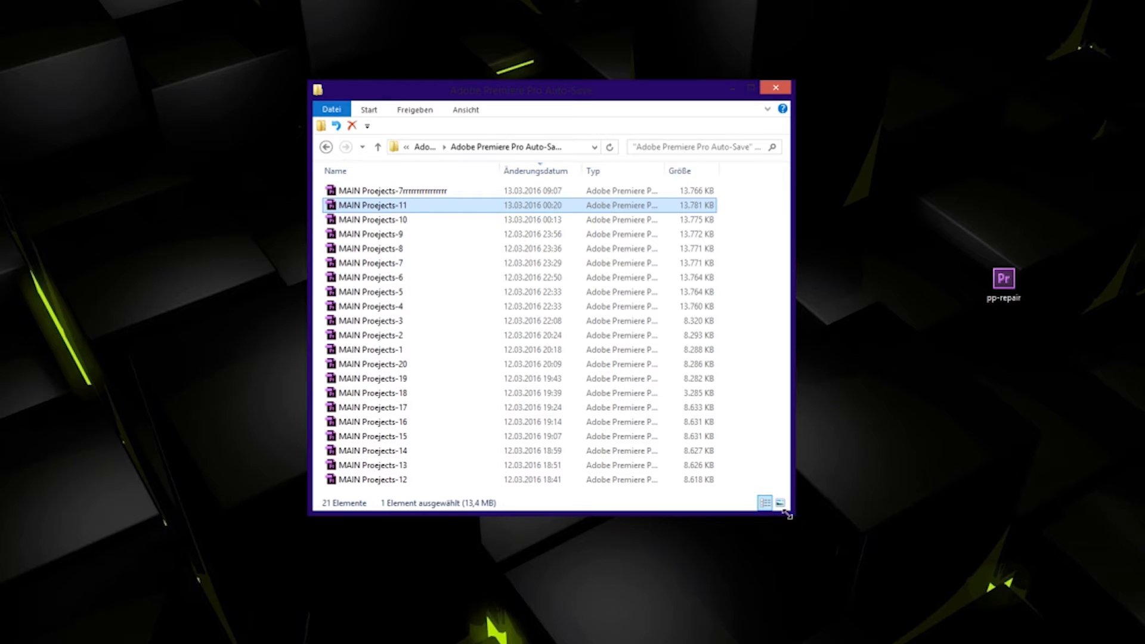
pyautogui.moveTo(791, 515); pyautogui.dragTo(950, 559)
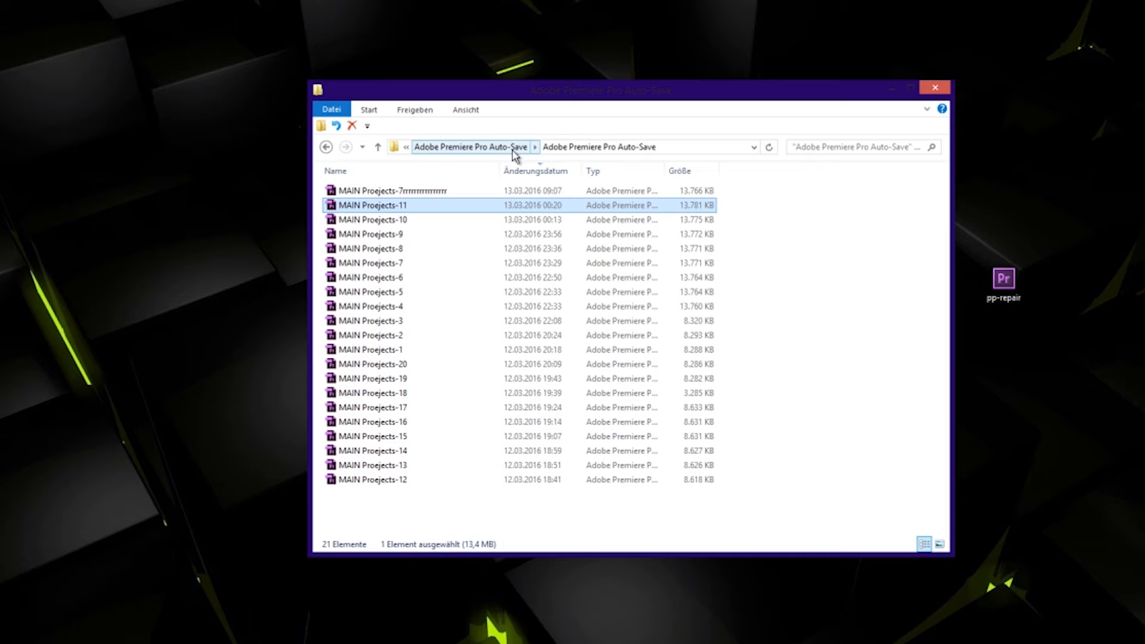
pyautogui.click(393, 191)
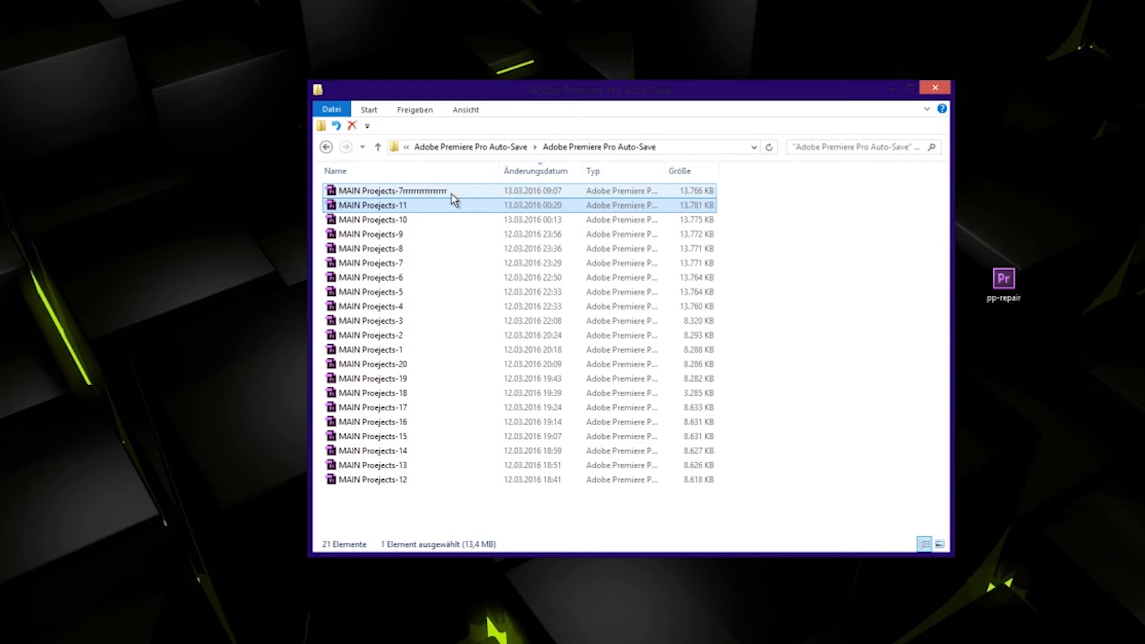
# Turn on 'Dateinamenerweiterungen' so the auto-save files show their .prproj extensions.
pyautogui.click(372, 205)
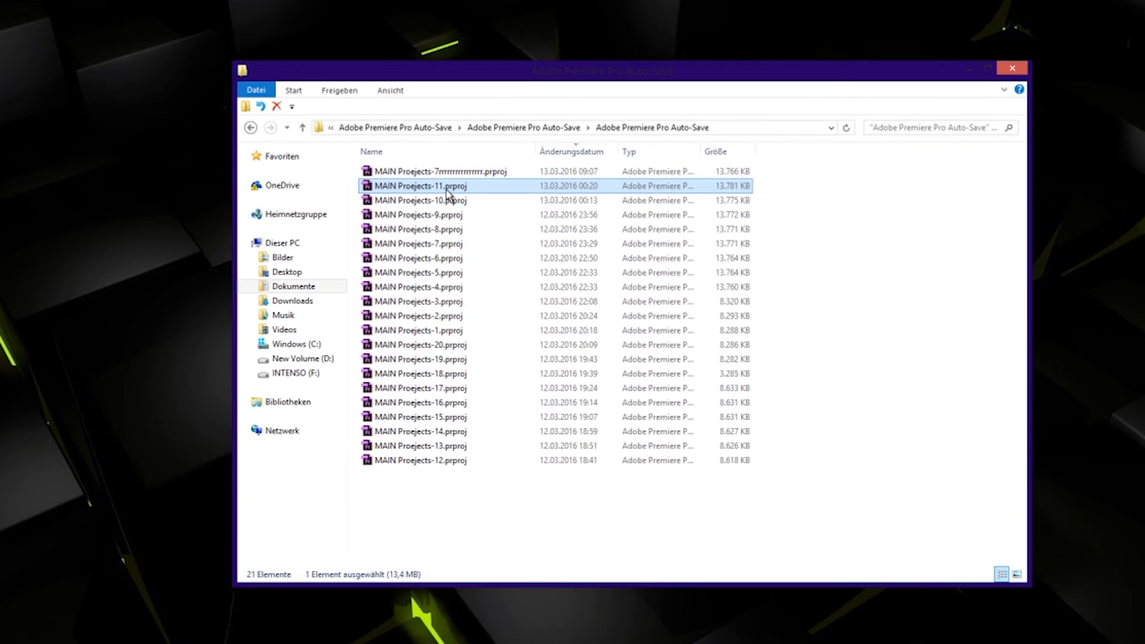
pyautogui.moveTo(462, 199)
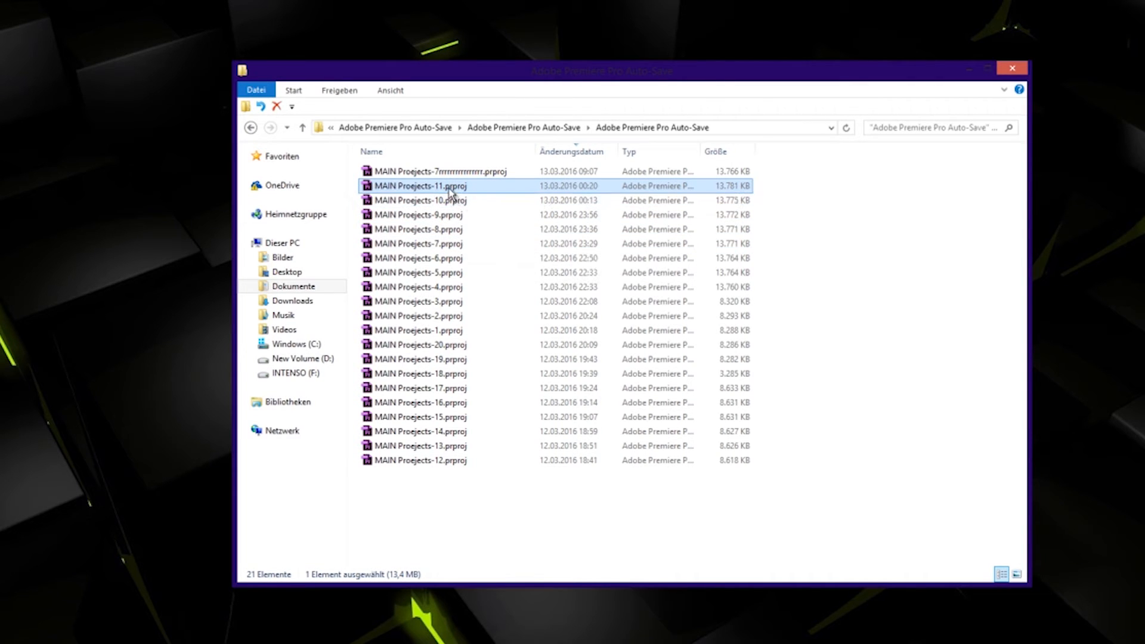
pyautogui.moveTo(452, 192)
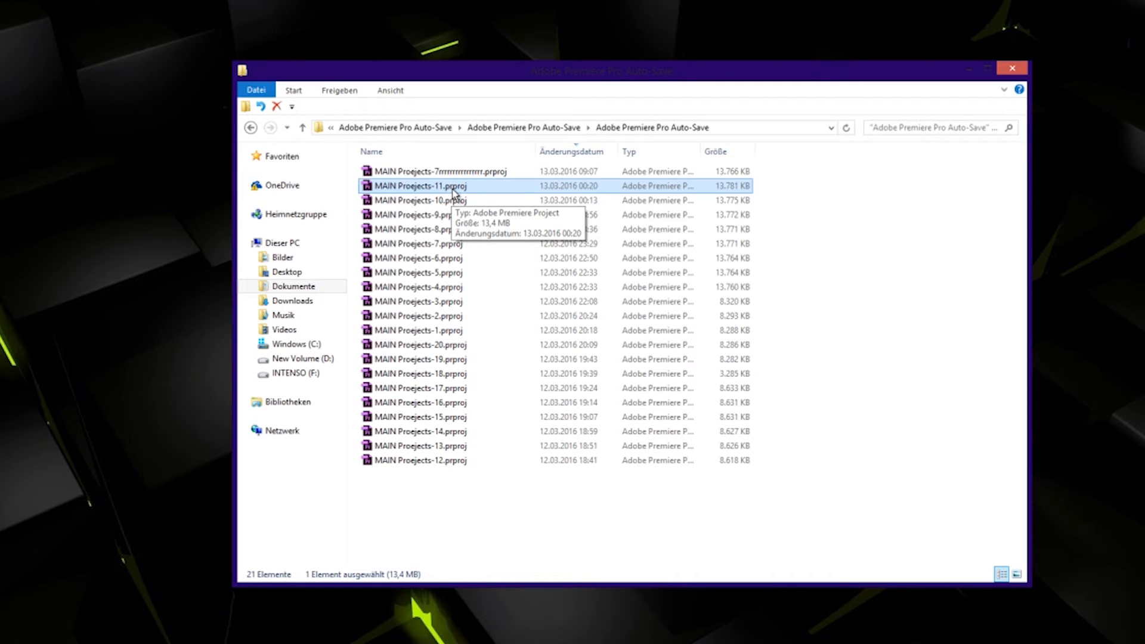
pyautogui.moveTo(466, 195)
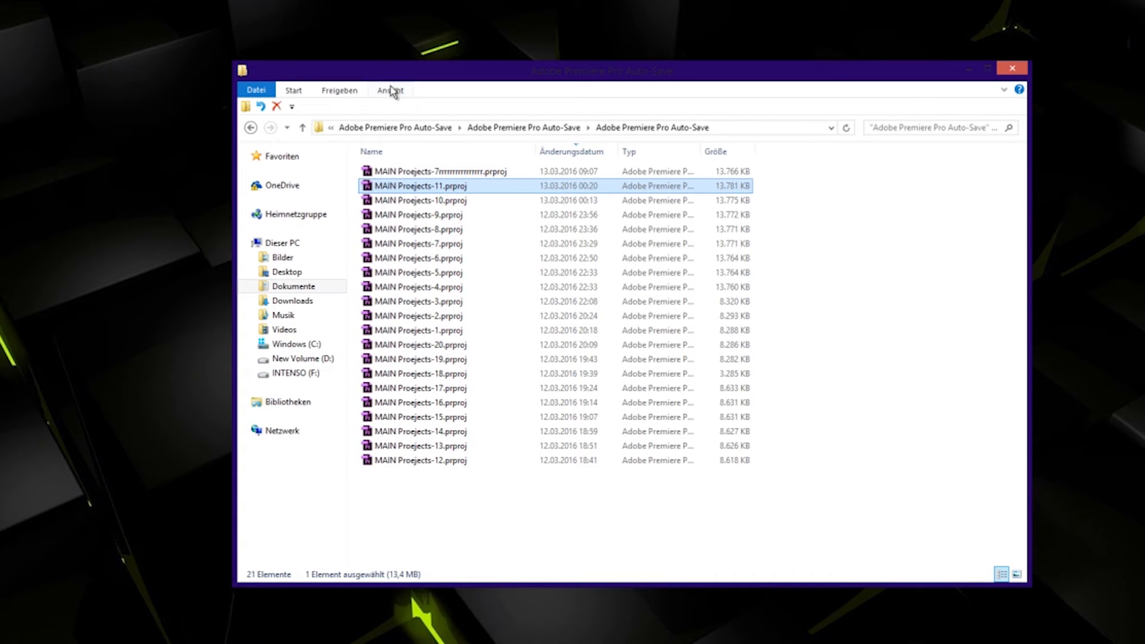
# Toggle 'Dateinamenerweiterungen' off and back on so extensions stay visible.
pyautogui.click(390, 90)
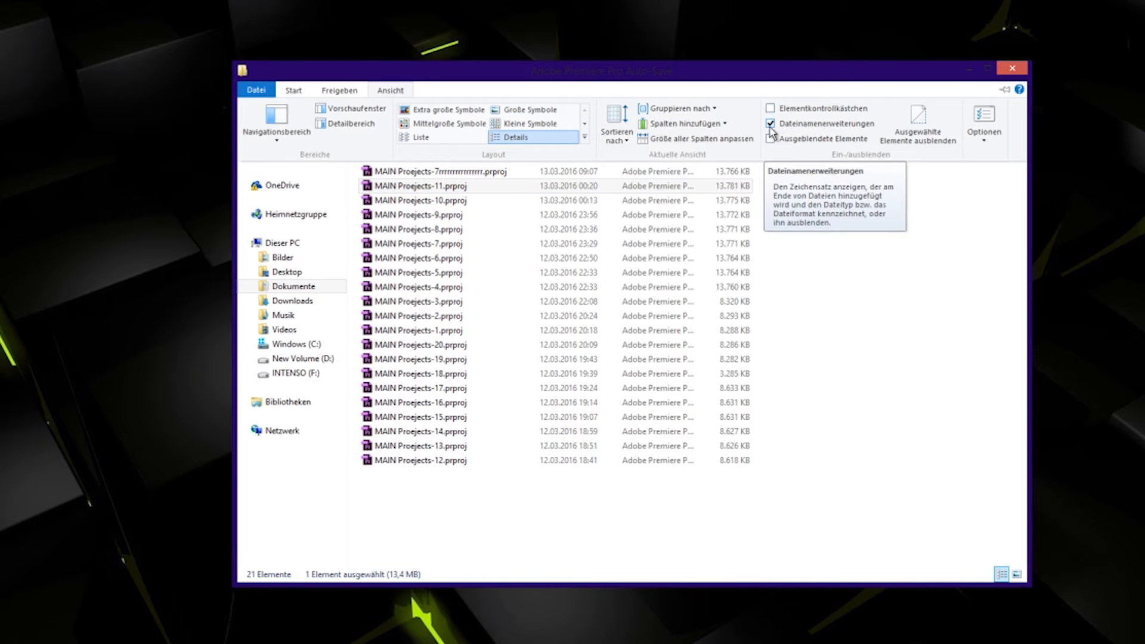
pyautogui.click(771, 123)
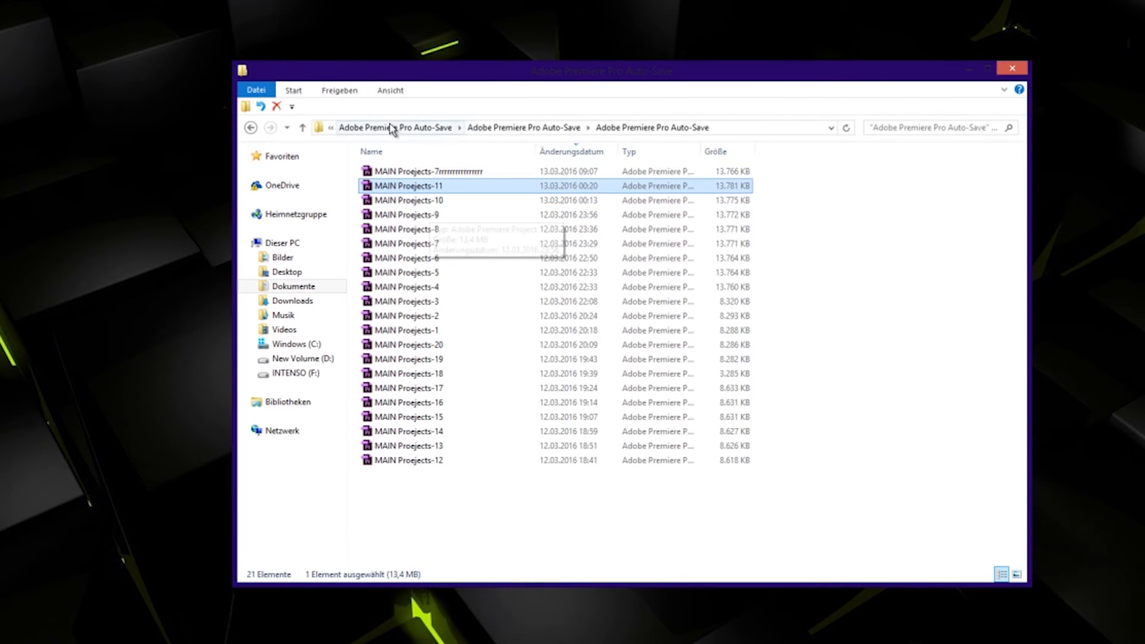
pyautogui.click(391, 90)
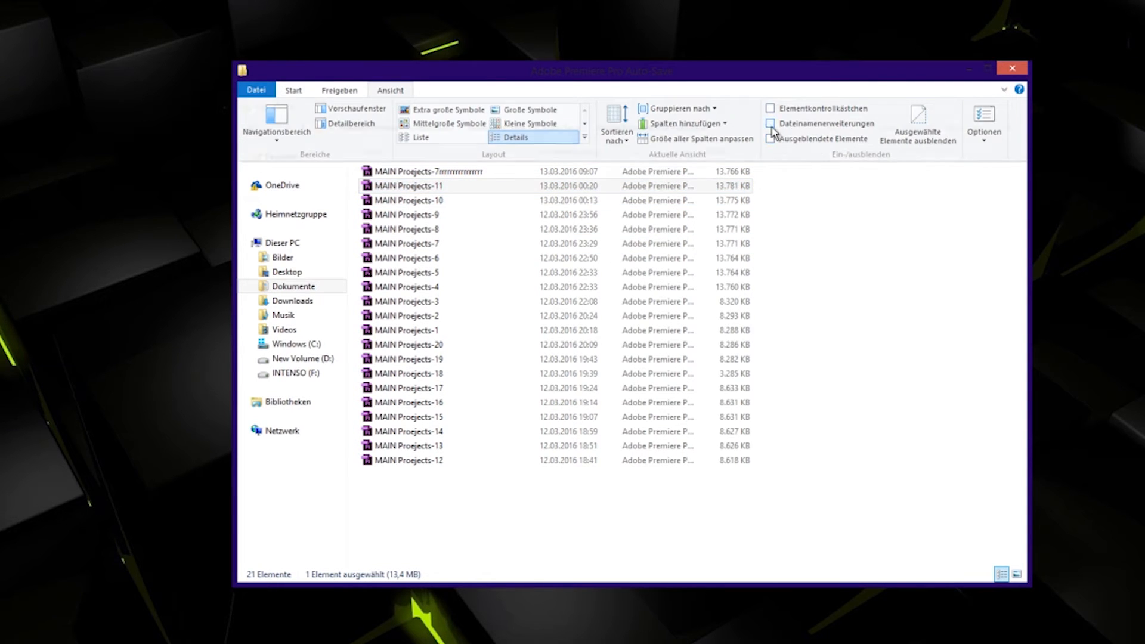
pyautogui.click(770, 123)
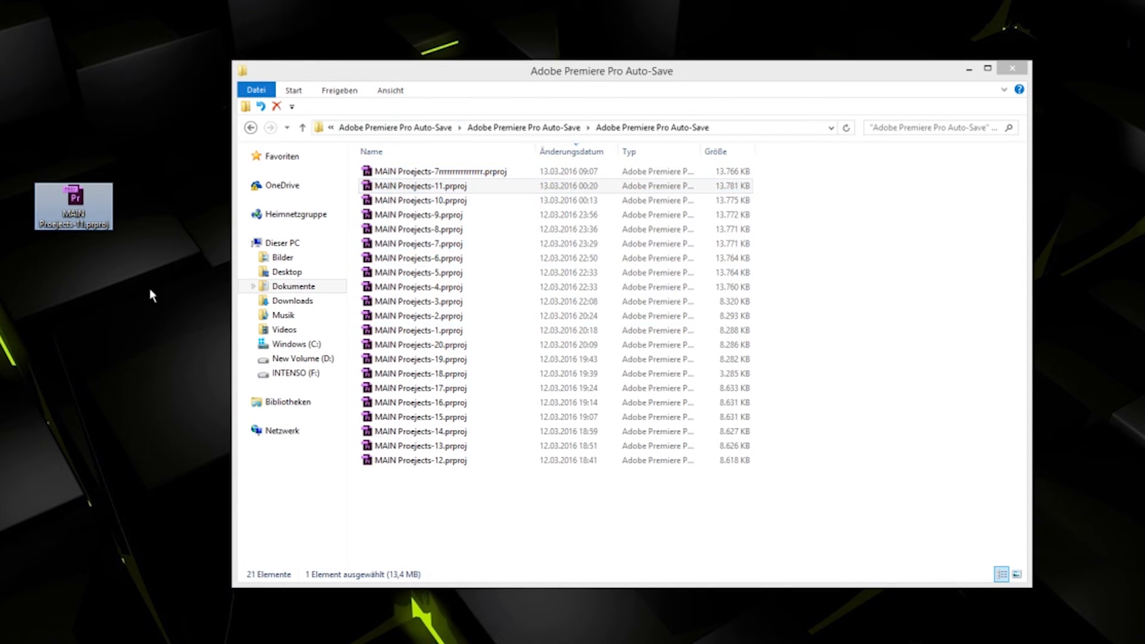
# Close the Auto-Save window and confirm the extension change with Ja, producing pp-repair.exe.
pyautogui.click(1012, 68)
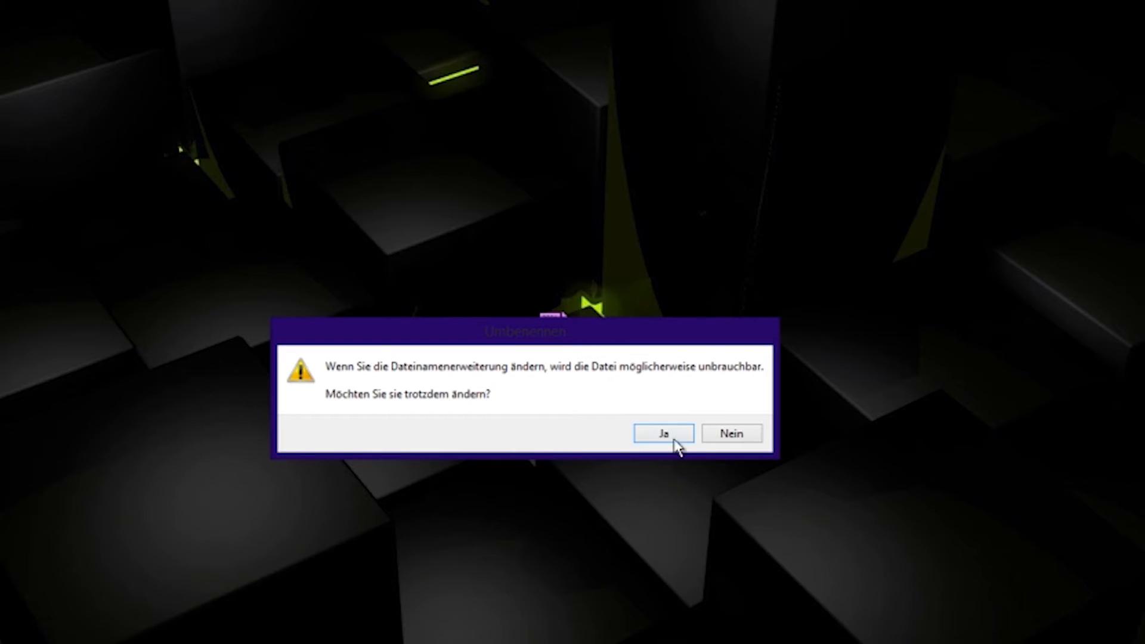
pyautogui.click(663, 433)
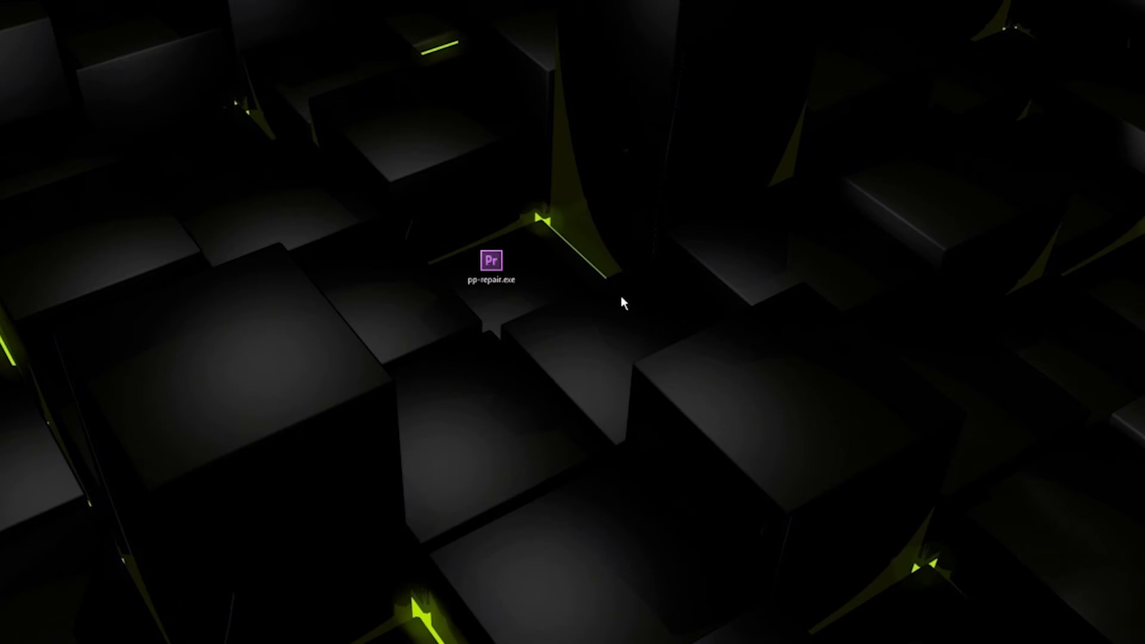
pyautogui.moveTo(563, 316)
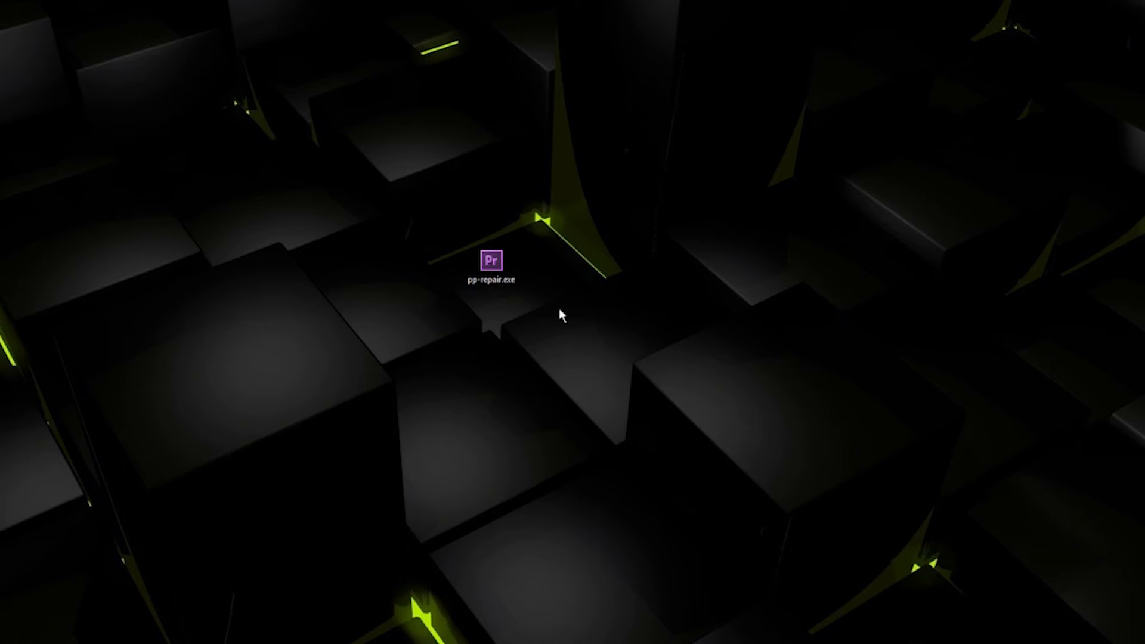
# Move the pp-repair.exe icon aside and select MAIN Proejects-11.zip on the desktop.
pyautogui.click(491, 261)
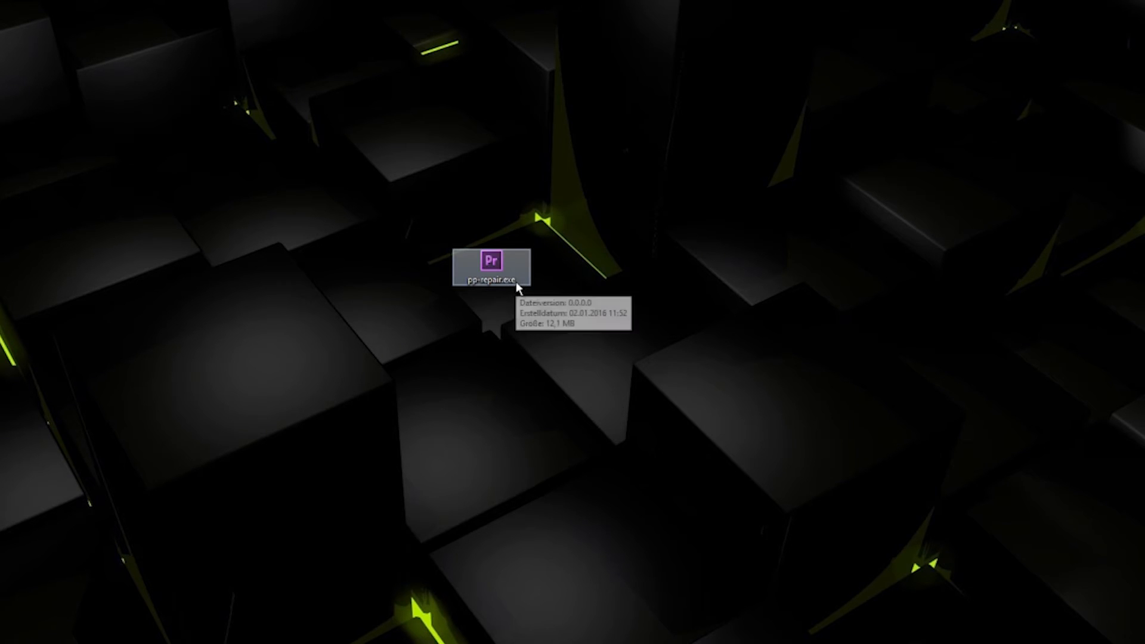
pyautogui.moveTo(482, 286)
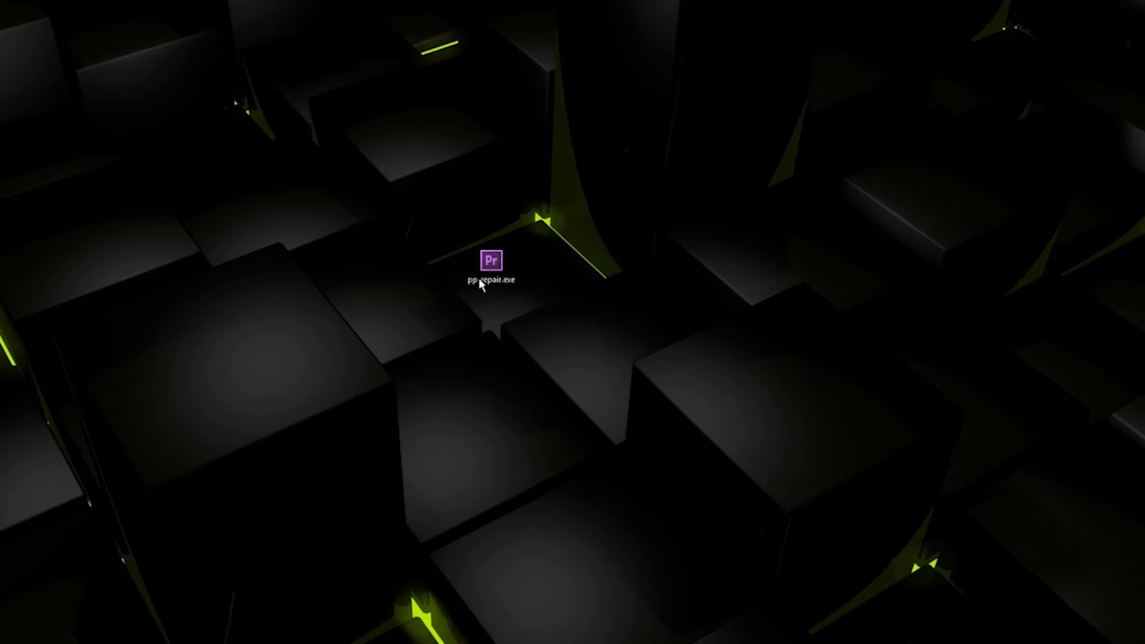
pyautogui.click(491, 263)
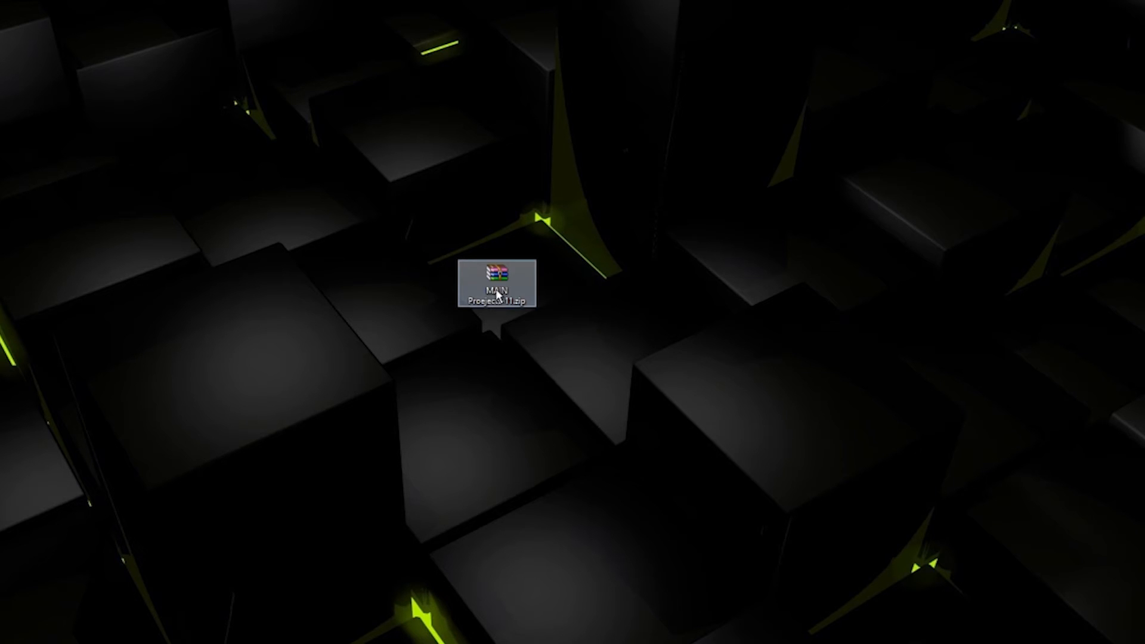
# Extract MAIN Proejects-11.zip from its context menu and open the resulting MAIN Proejects-11 folder.
pyautogui.rightClick(497, 284)
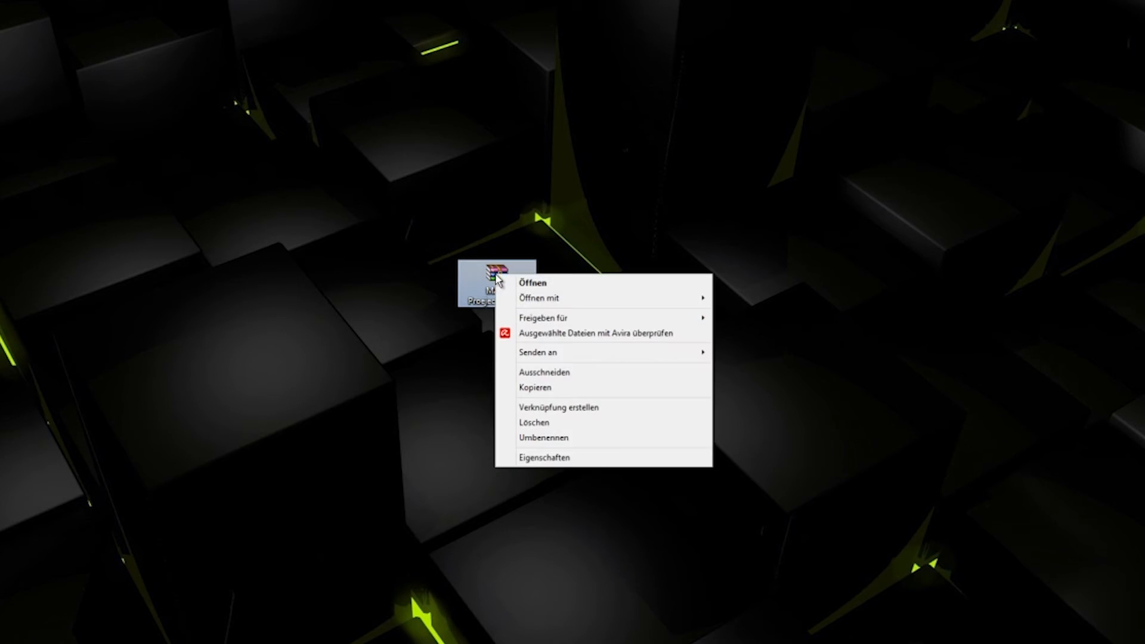
pyautogui.click(532, 283)
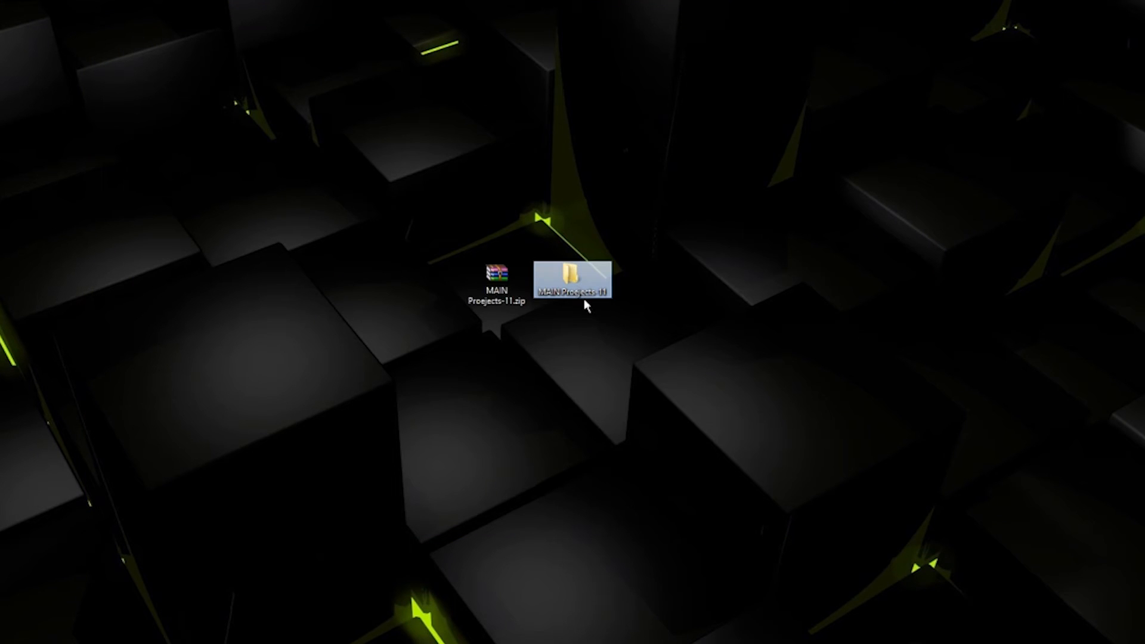
pyautogui.doubleClick(573, 281)
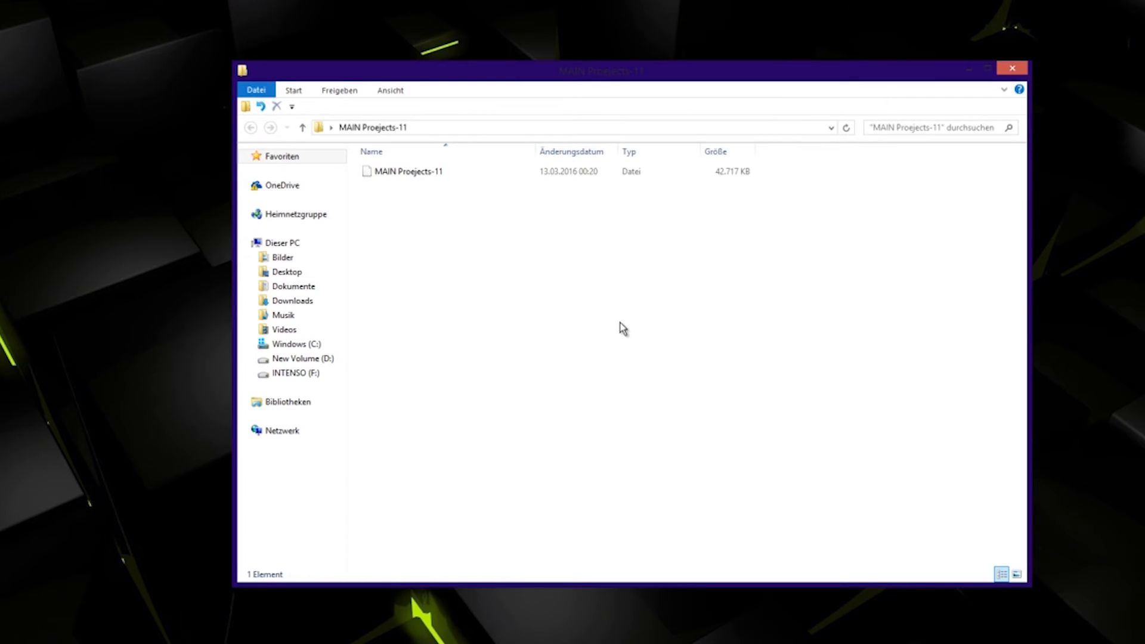
# Rename the extracted file by appending '.prproj', making it MAIN Proejects-11.prproj.
pyautogui.click(408, 171)
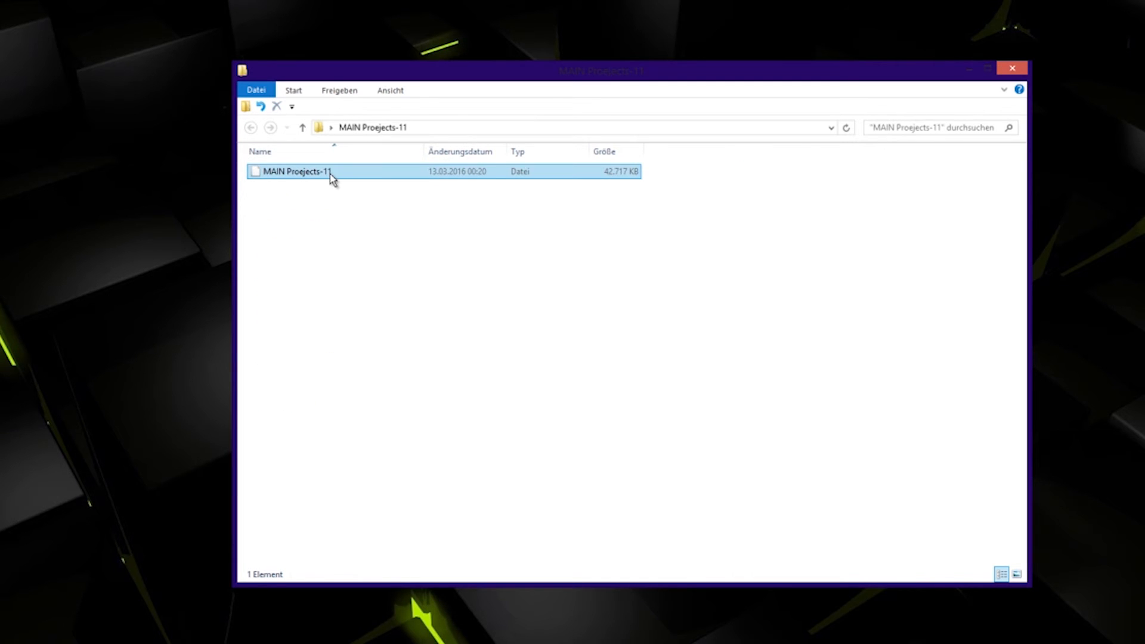
pyautogui.click(296, 172)
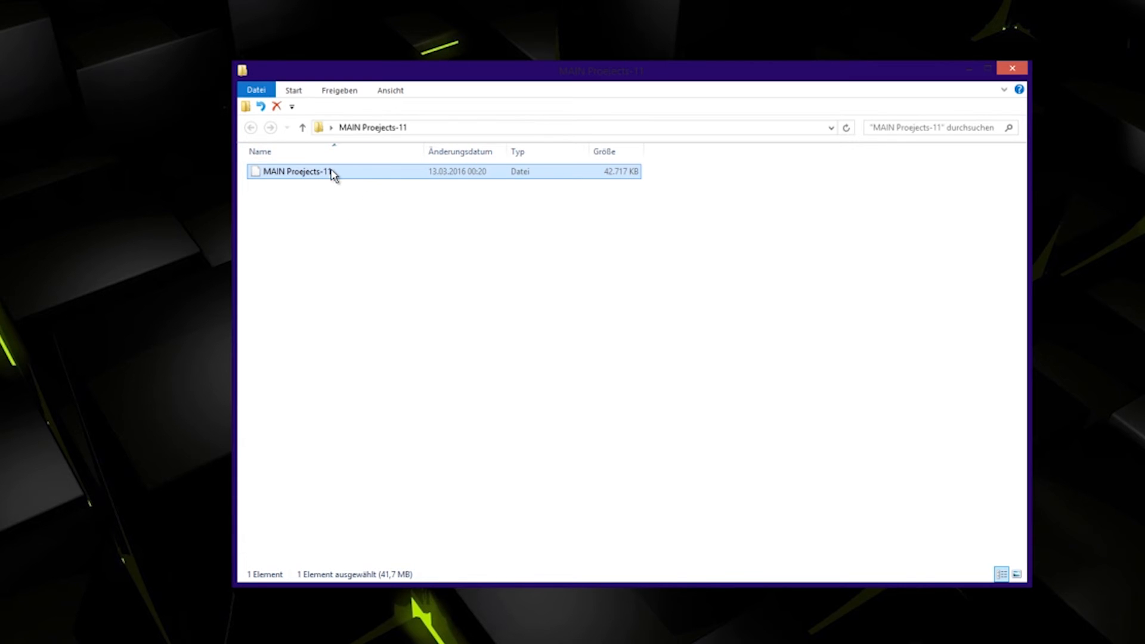
pyautogui.click(299, 172)
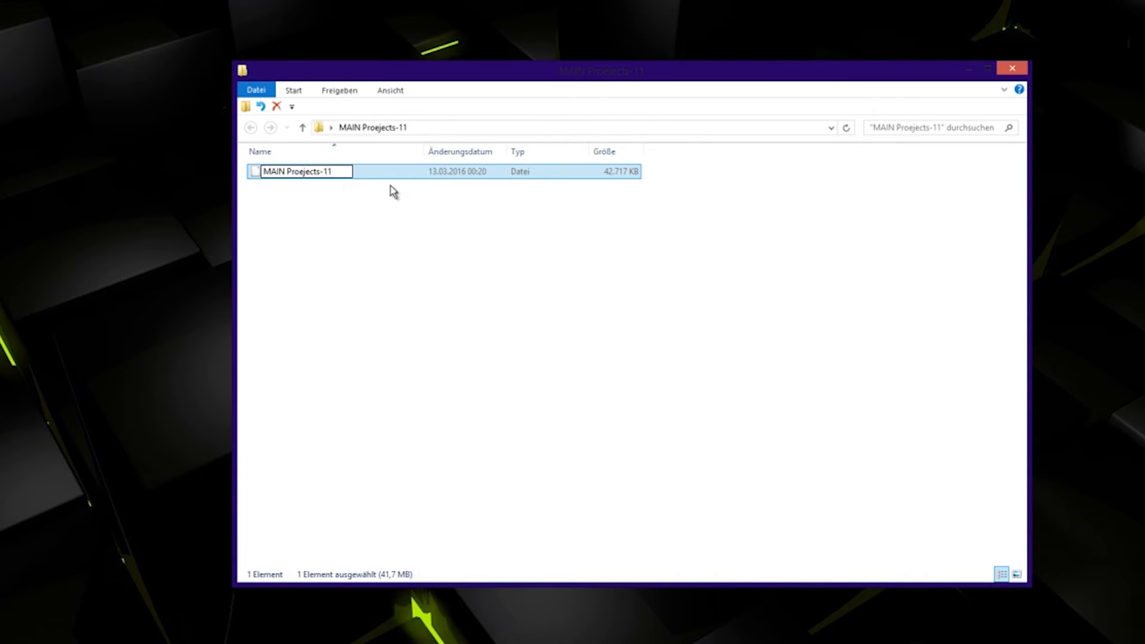
pyautogui.write('.pr')
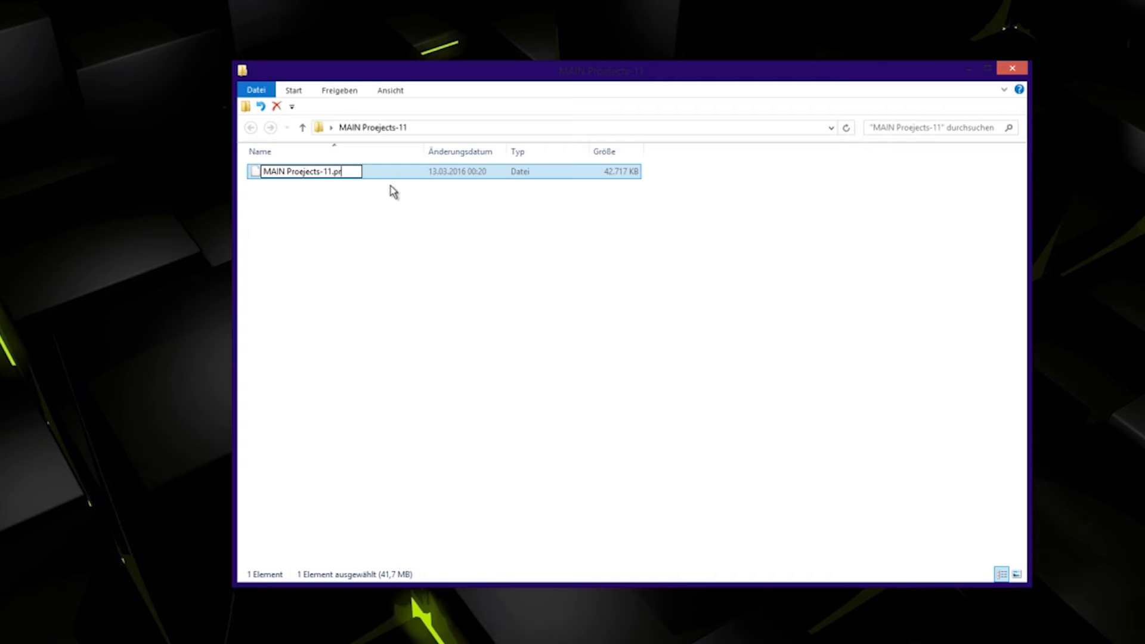
pyautogui.write('proj')
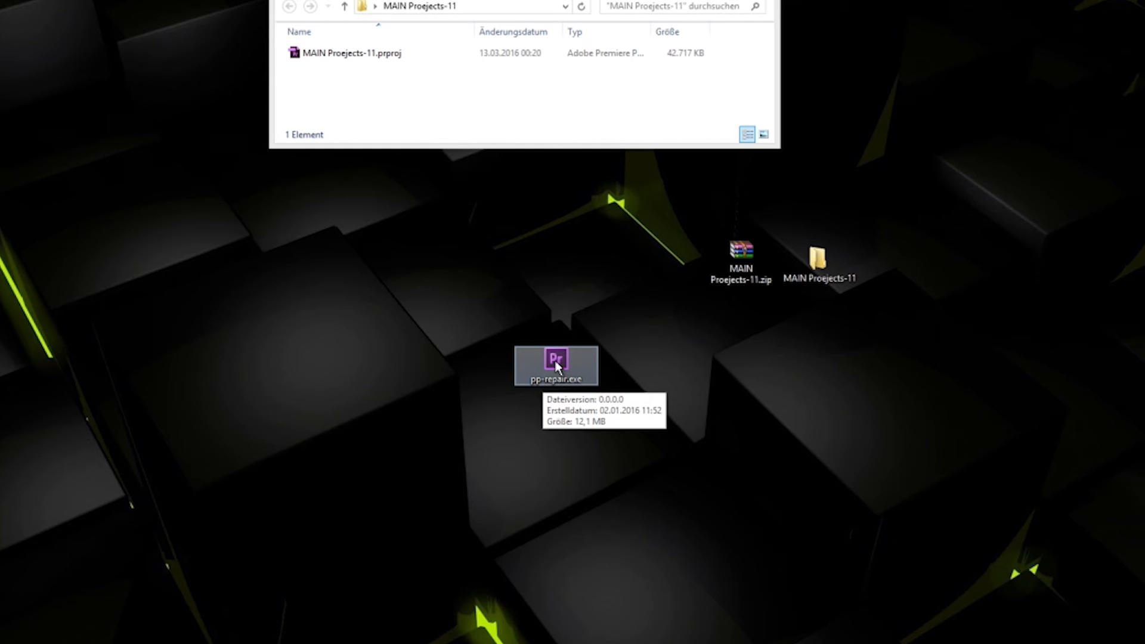
# Launch pp-repair.exe and dismiss the 'Couldn't add an image to the image list' error.
pyautogui.doubleClick(556, 364)
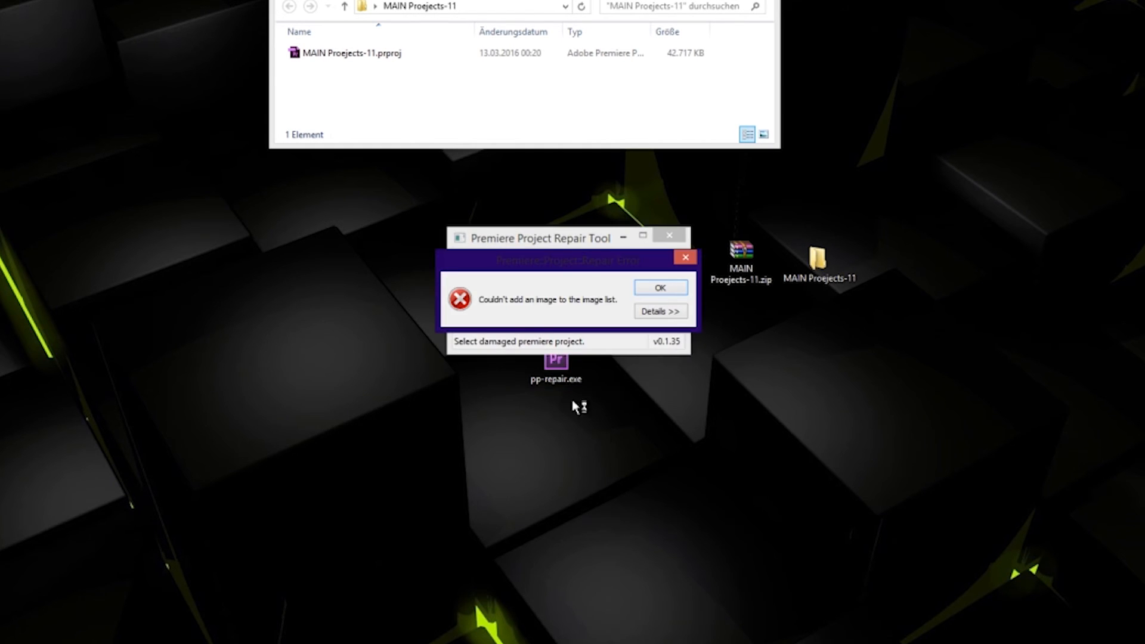
pyautogui.moveTo(509, 324)
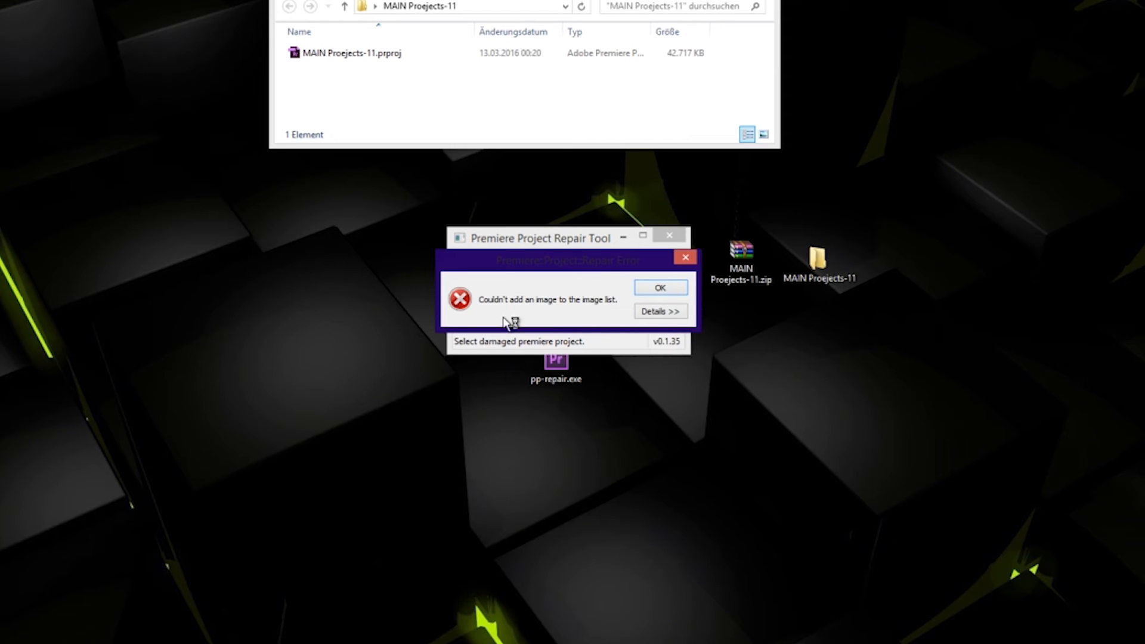
pyautogui.click(658, 287)
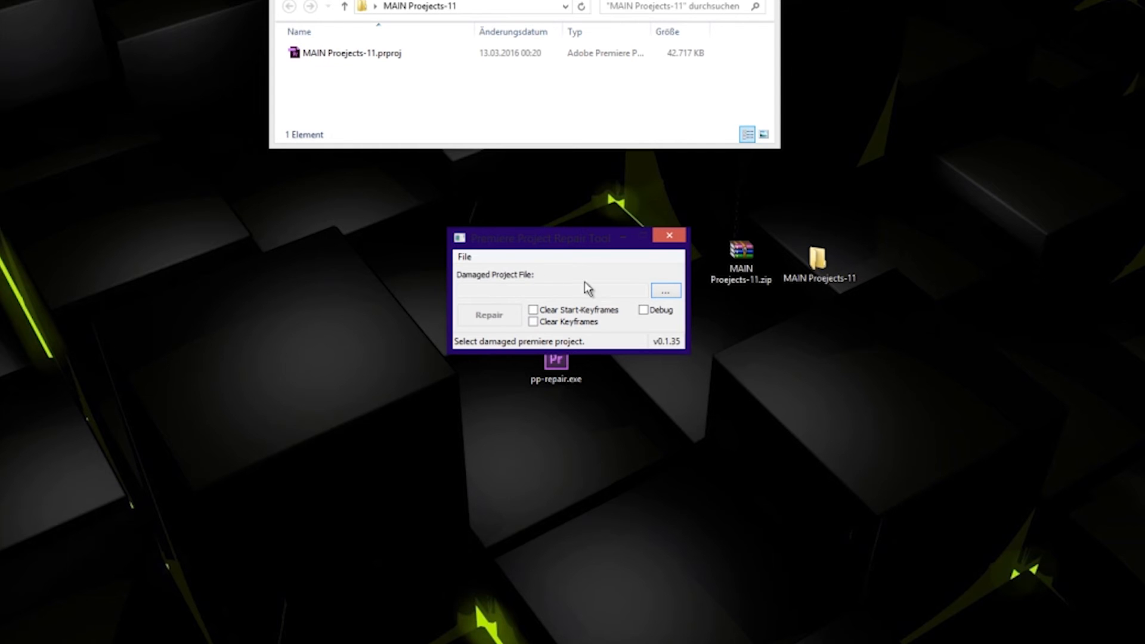
# Browse to Desktop > MAIN Proejects-11 and pick MAIN Proejects-11.prproj.
pyautogui.click(664, 290)
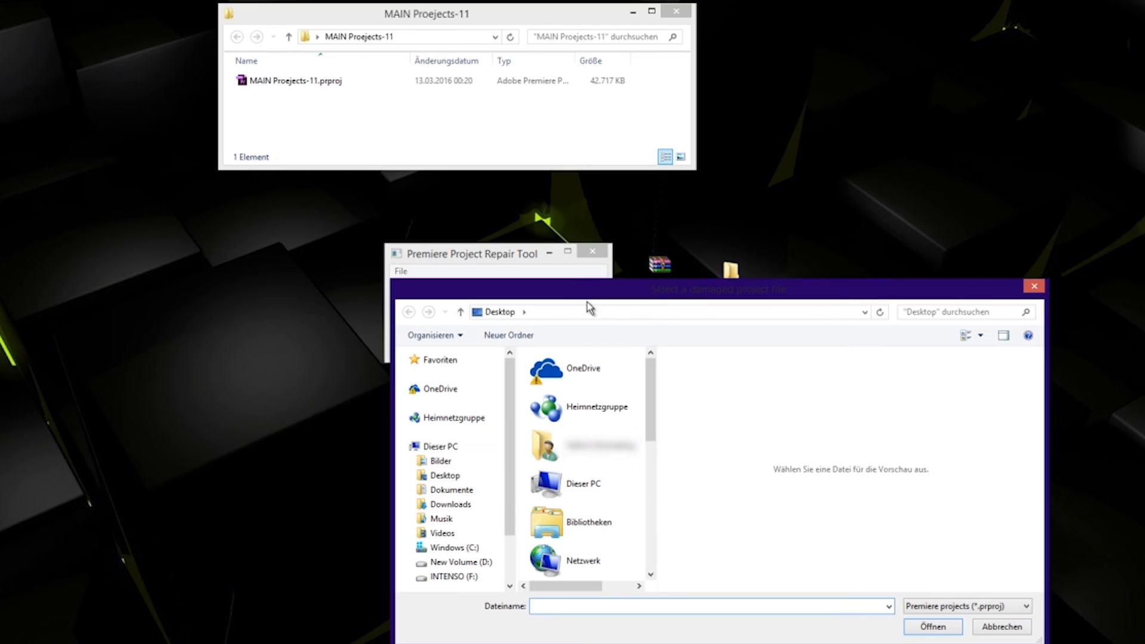
pyautogui.click(444, 475)
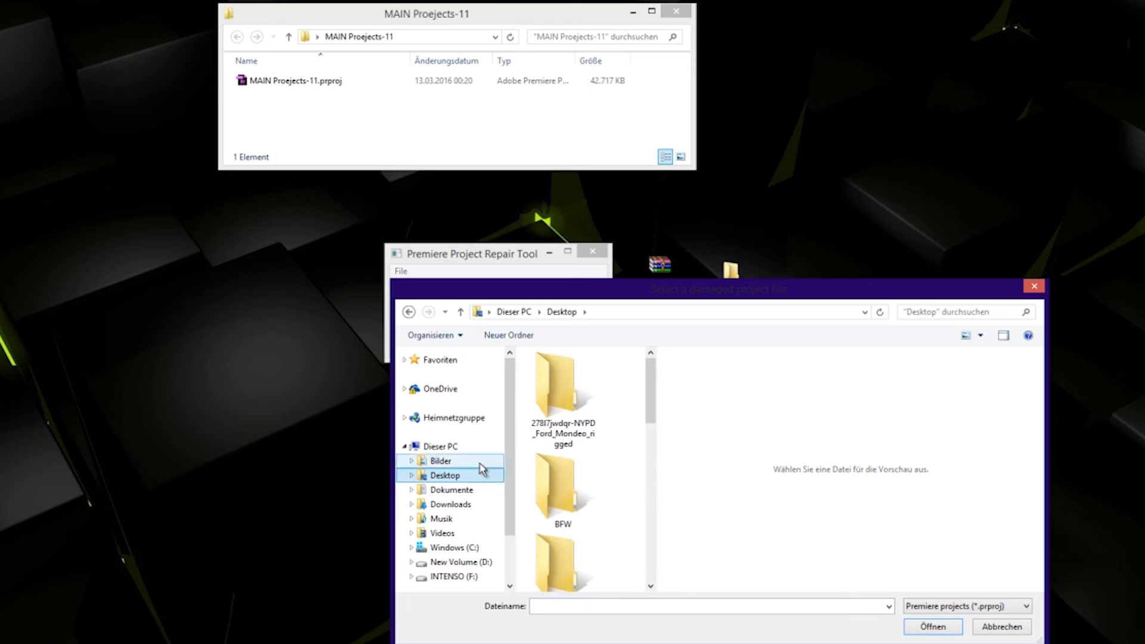
pyautogui.click(443, 475)
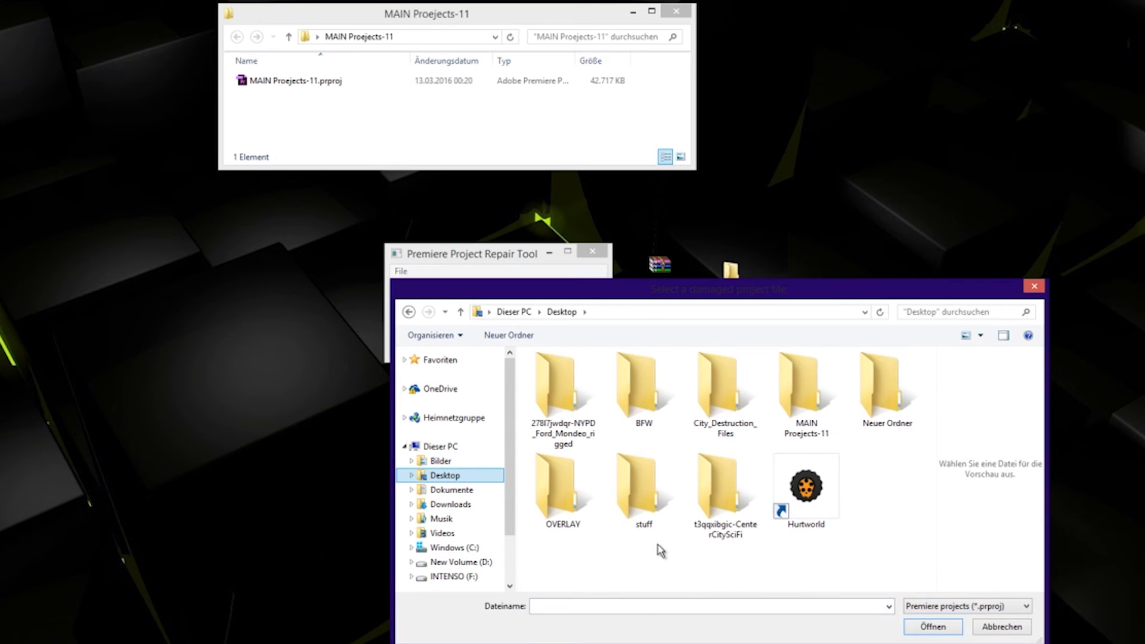
pyautogui.doubleClick(805, 384)
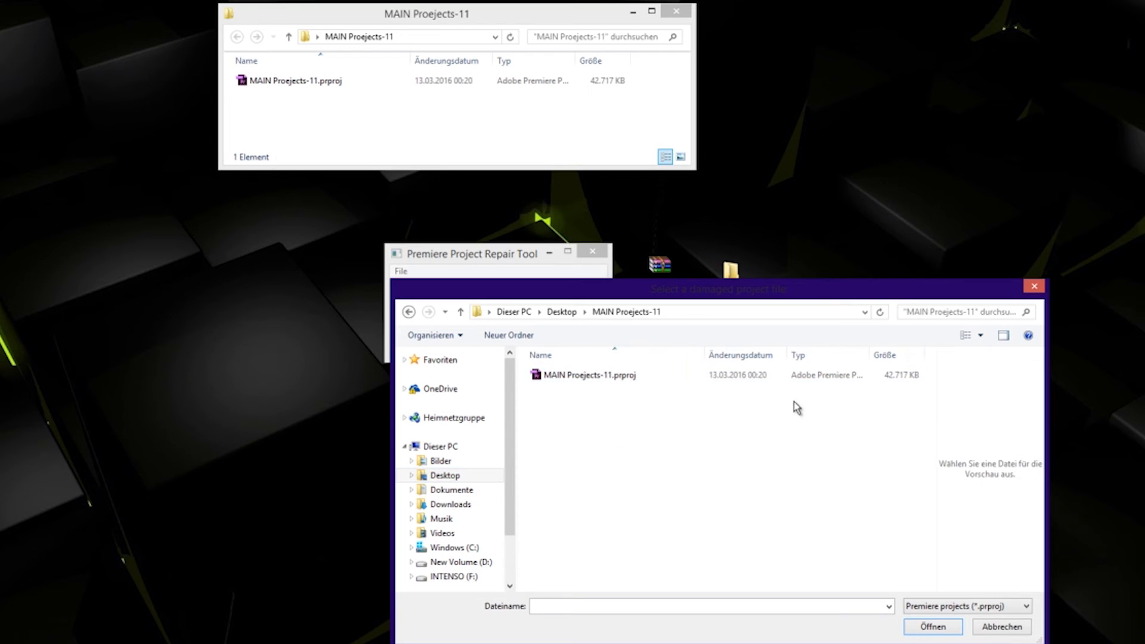
pyautogui.click(585, 374)
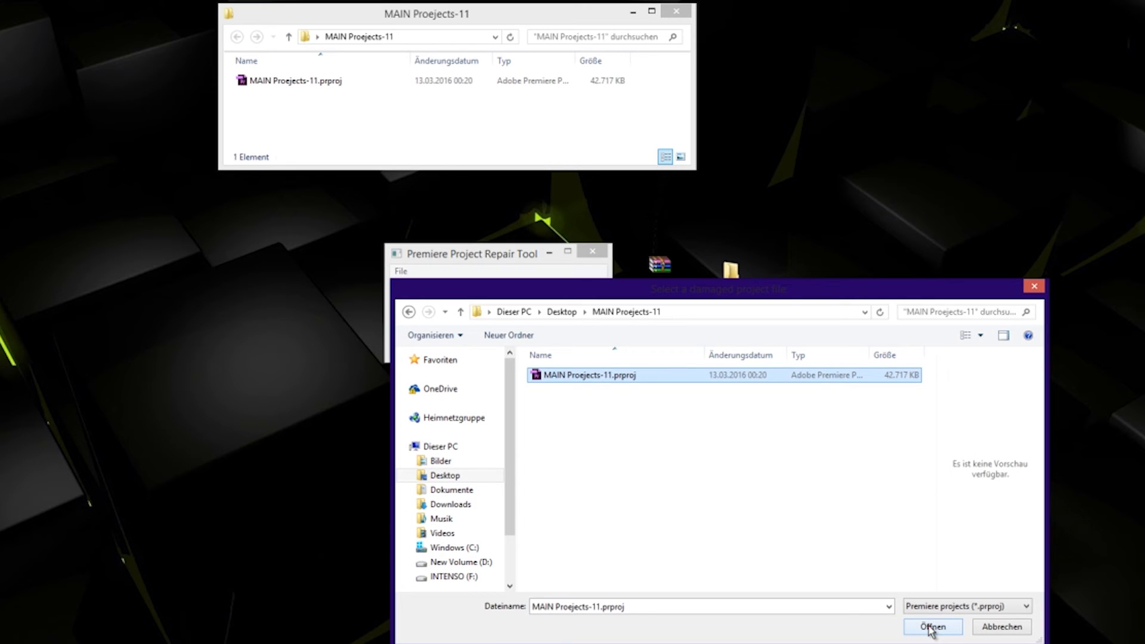
# Load the damaged MAIN Proejects-11 project and repair it into MAIN Proejects-11_repaired.prproj.
pyautogui.click(933, 627)
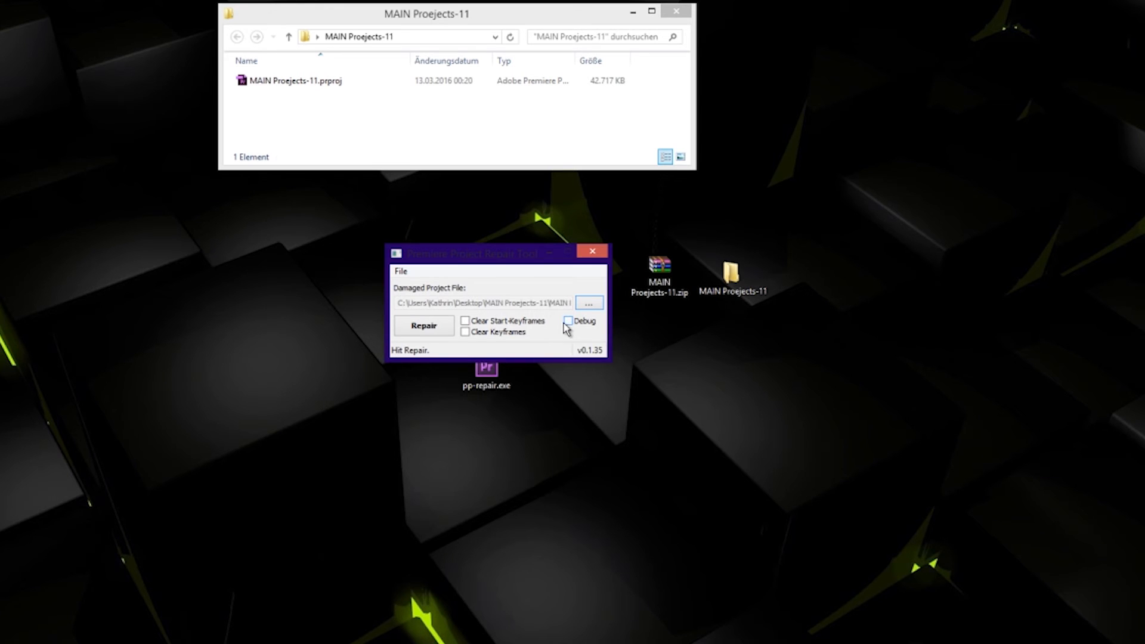
pyautogui.moveTo(504, 338)
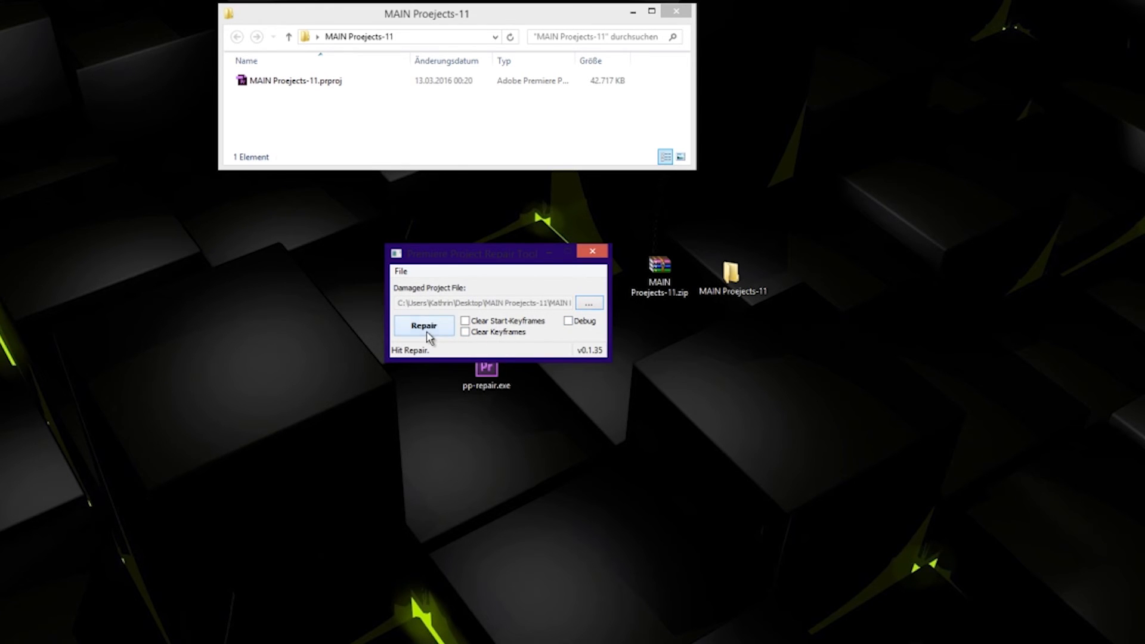
pyautogui.click(424, 325)
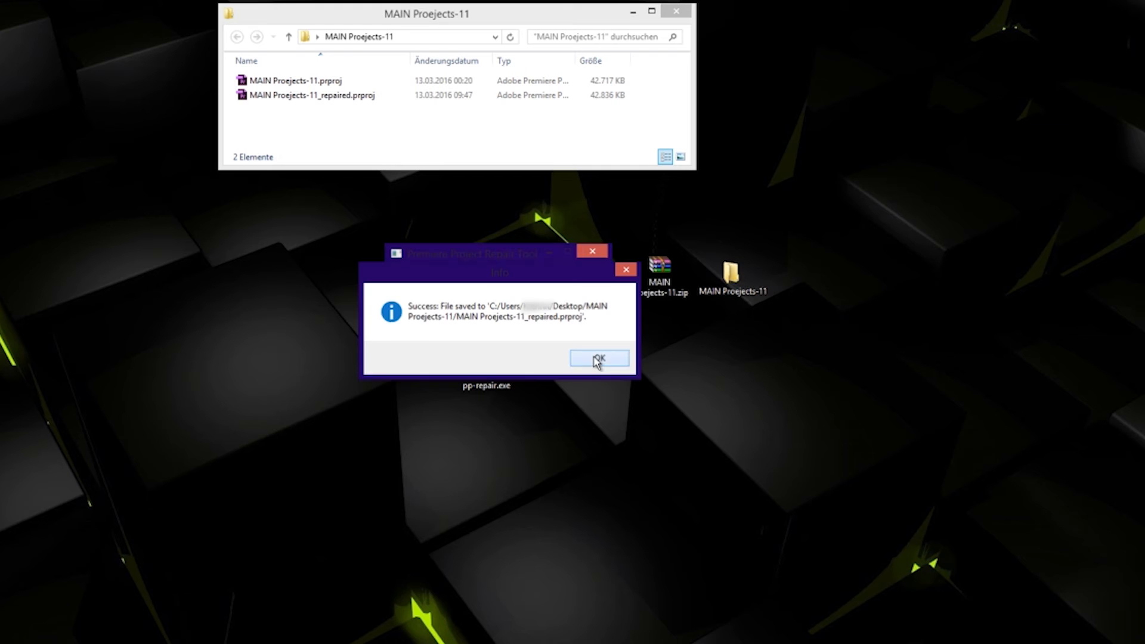
# Dismiss the success message and open MAIN Proejects-11_repaired.prproj with Adobe Premiere Pro CC 2014.2.
pyautogui.click(599, 358)
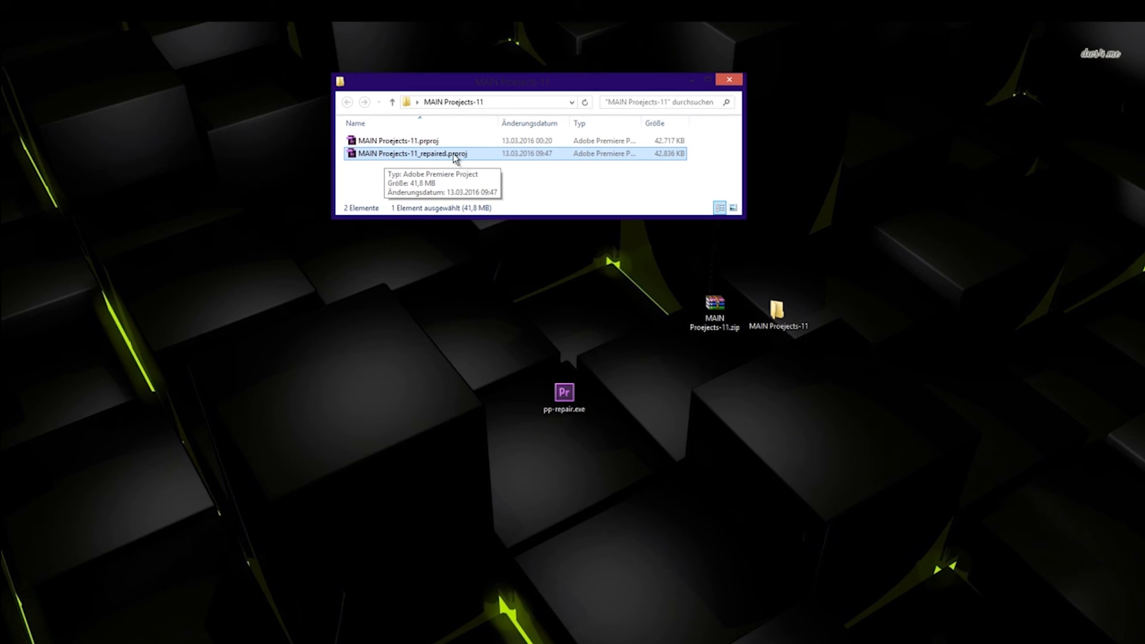
pyautogui.rightClick(416, 153)
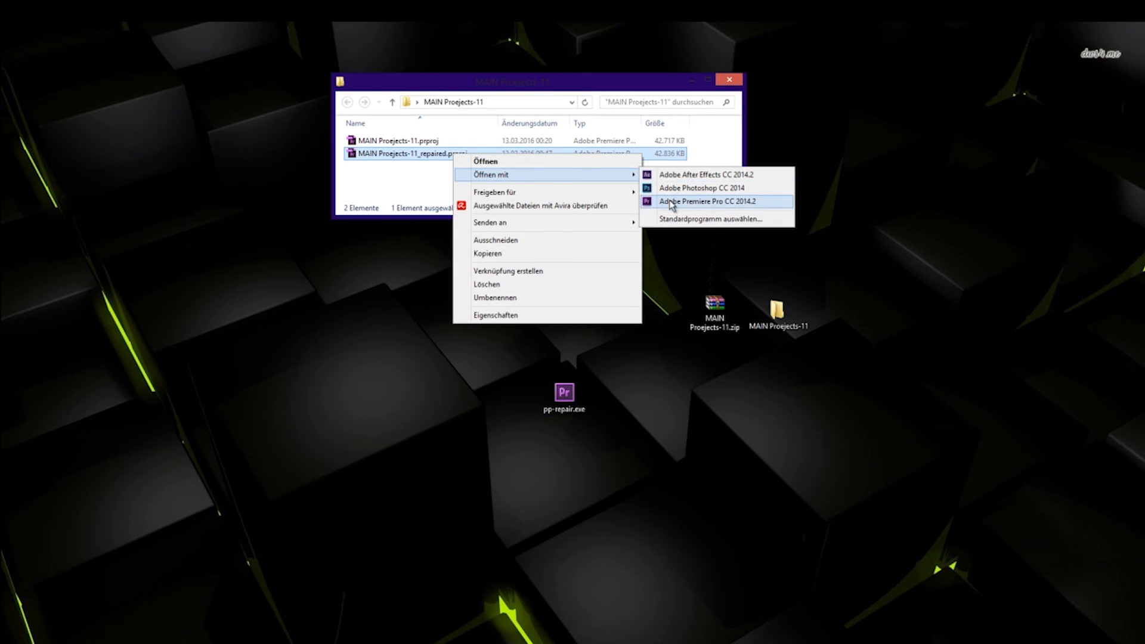
pyautogui.click(707, 201)
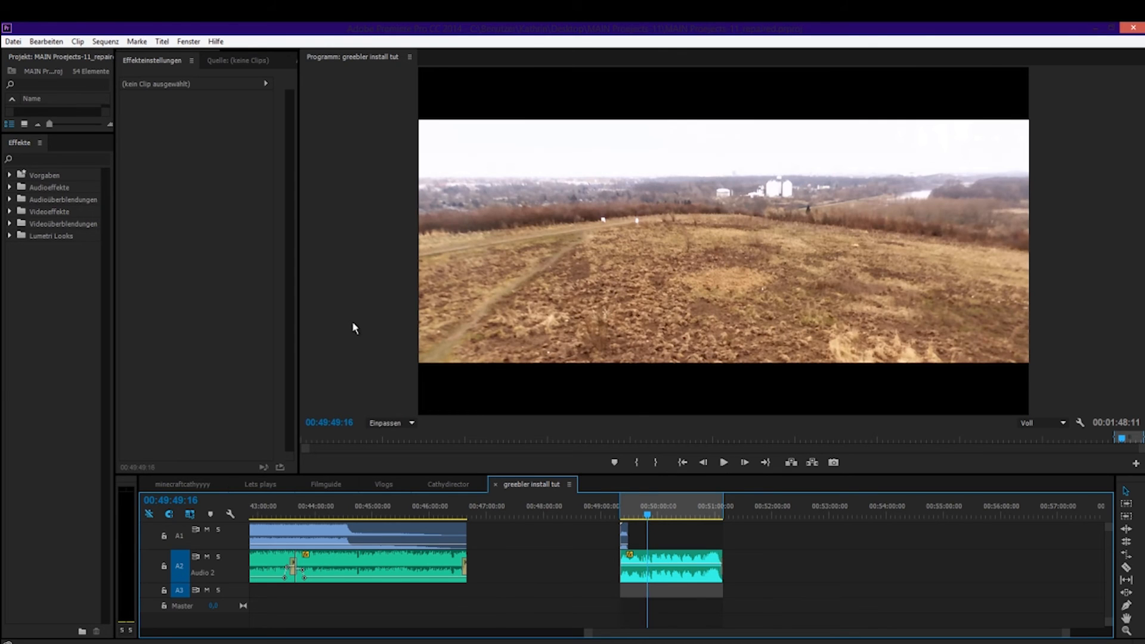
pyautogui.moveTo(205, 543)
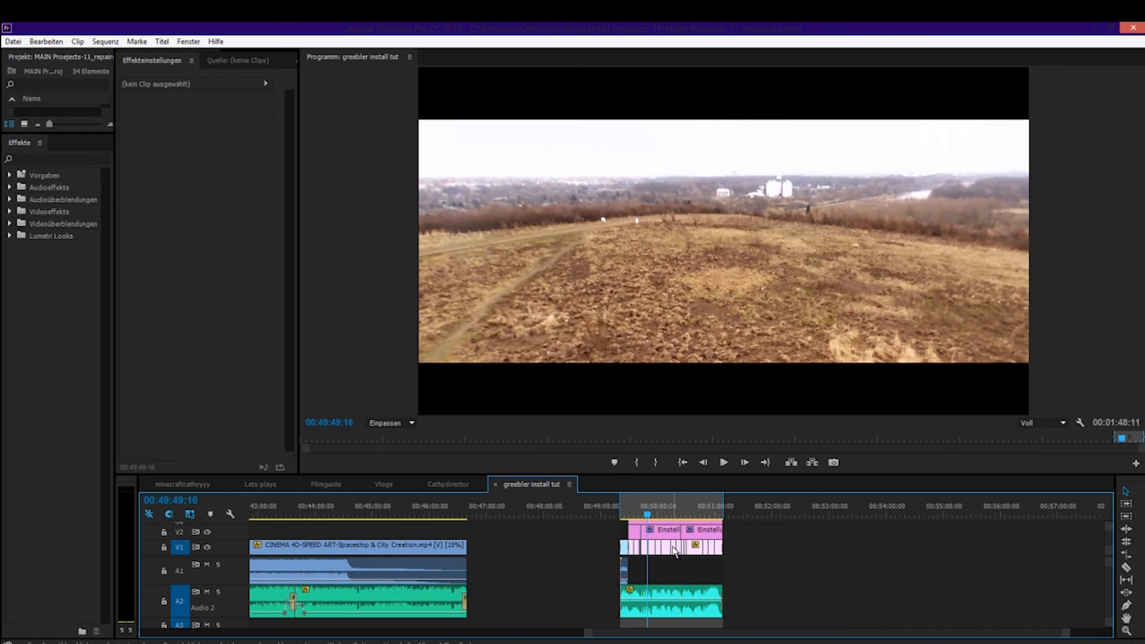
pyautogui.moveTo(674, 551)
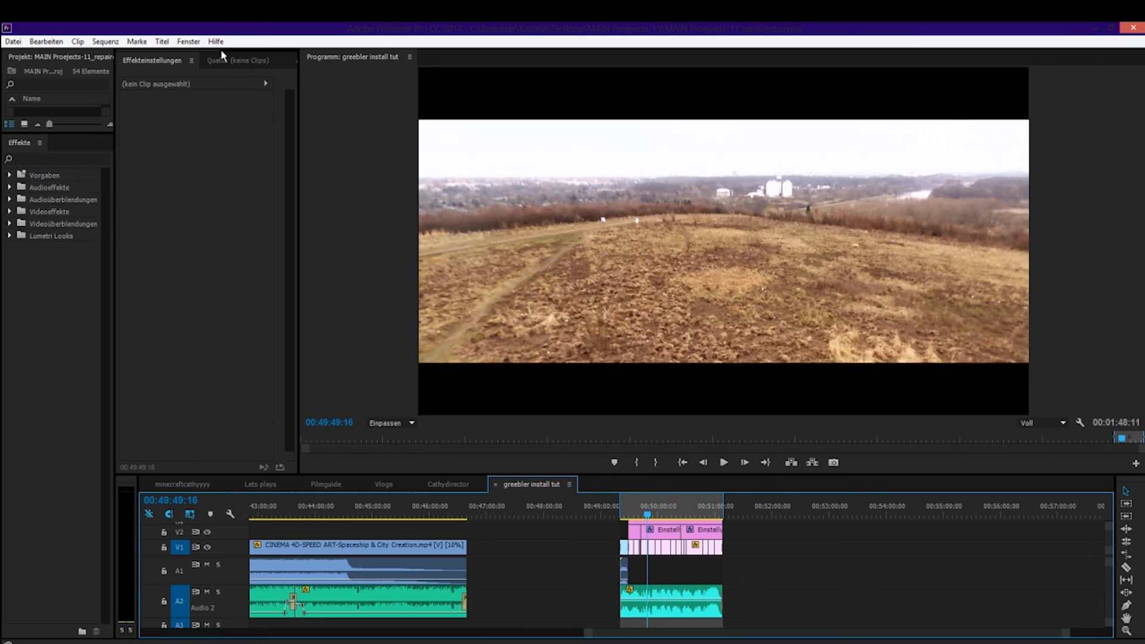
pyautogui.moveTo(228, 55)
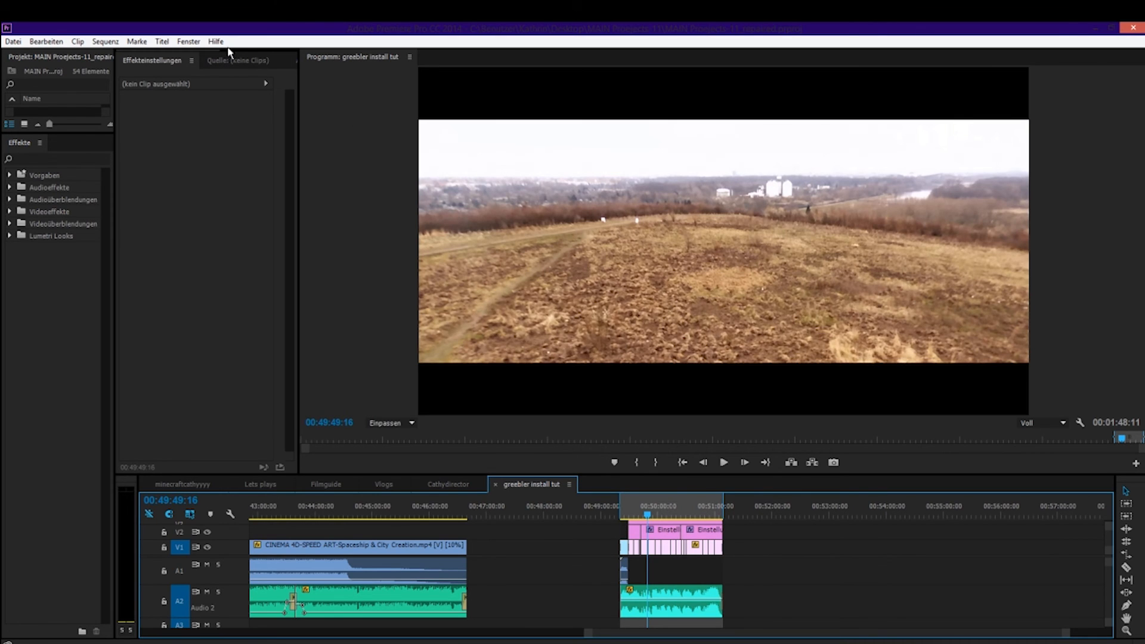
pyautogui.moveTo(453, 182)
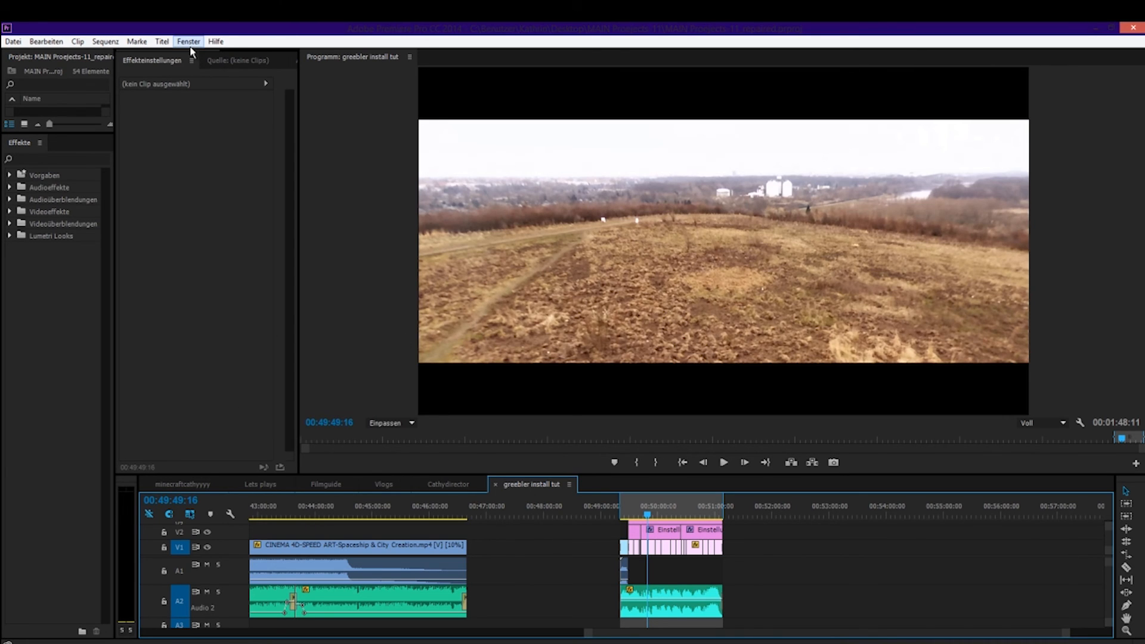
# Reset the current Cathy workspace via Fenster > Arbeitsbereich and confirm with Ja.
pyautogui.click(187, 41)
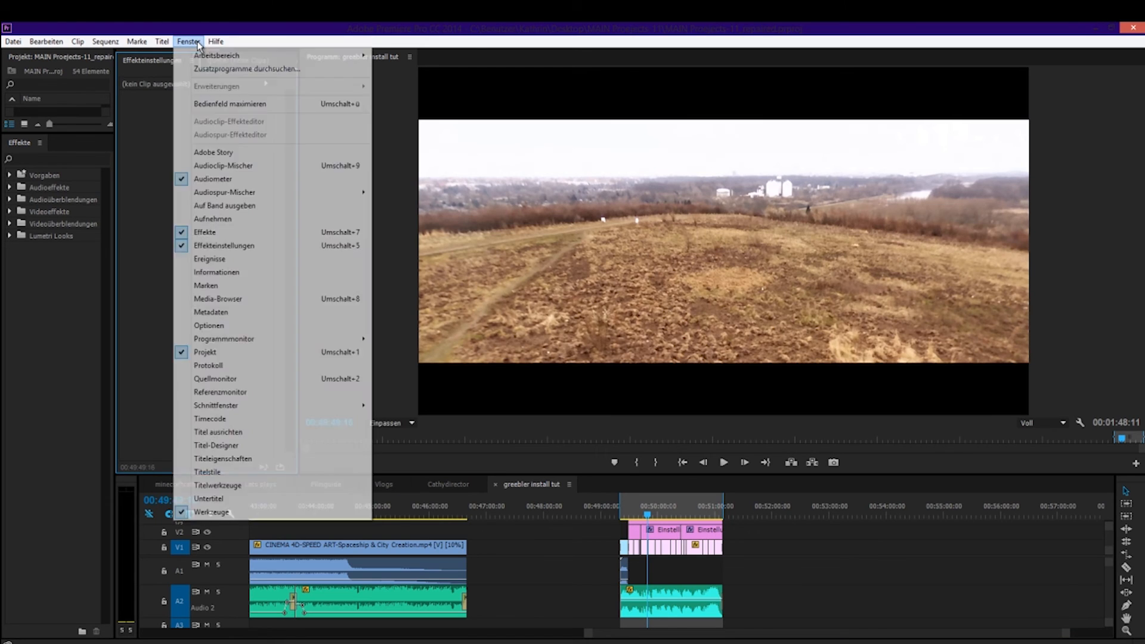
pyautogui.moveTo(216, 56)
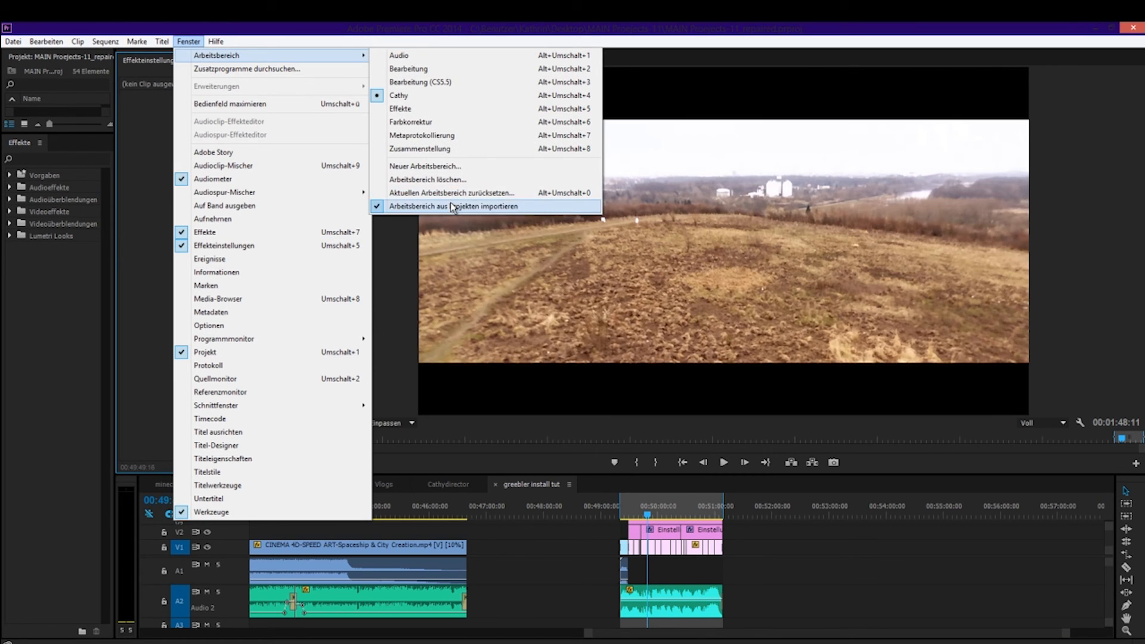
pyautogui.moveTo(438, 194)
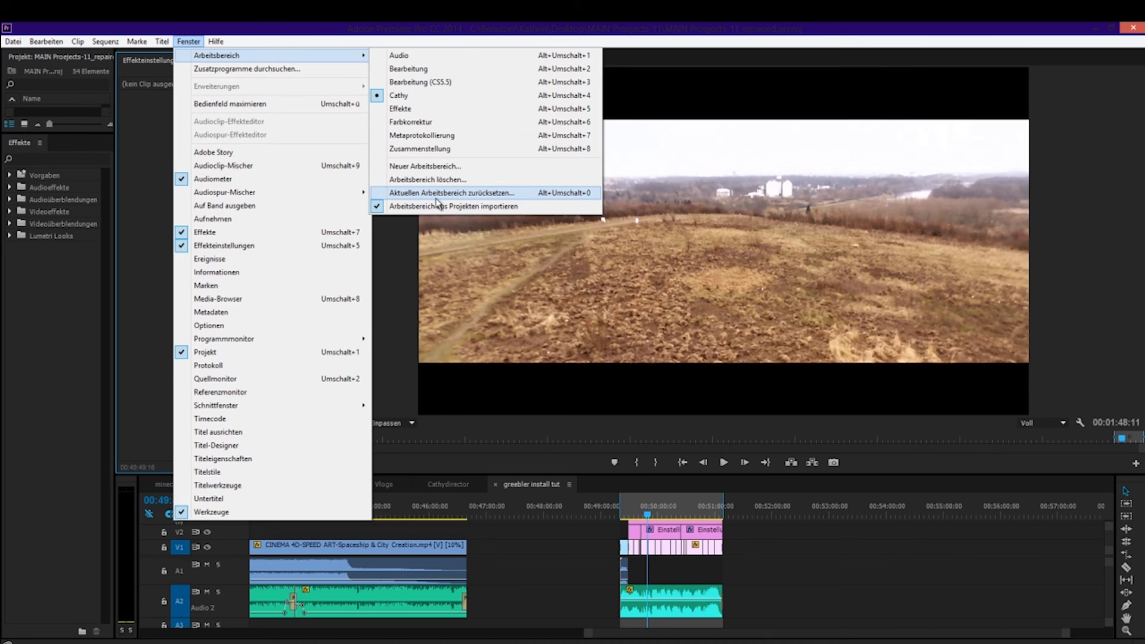
pyautogui.click(452, 192)
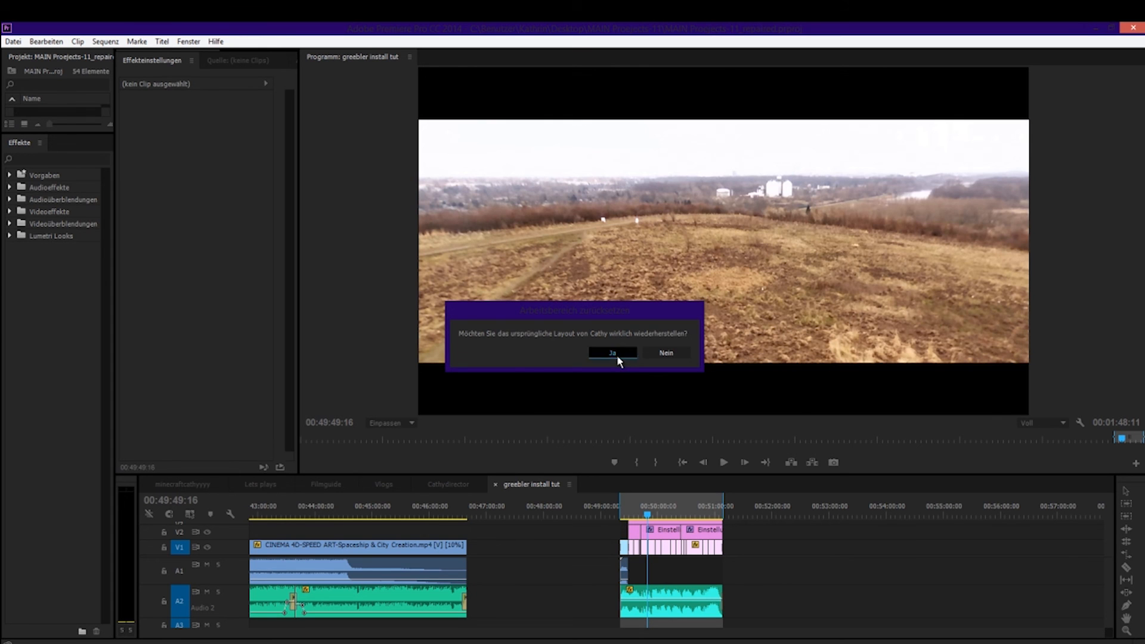
pyautogui.click(13, 41)
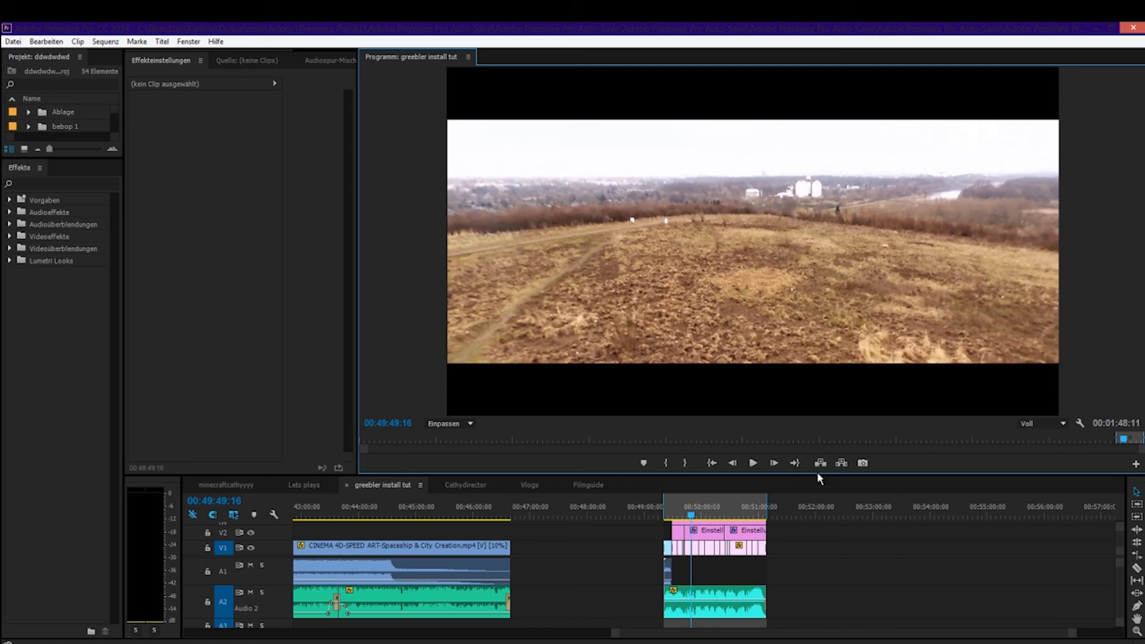
pyautogui.moveTo(906, 473)
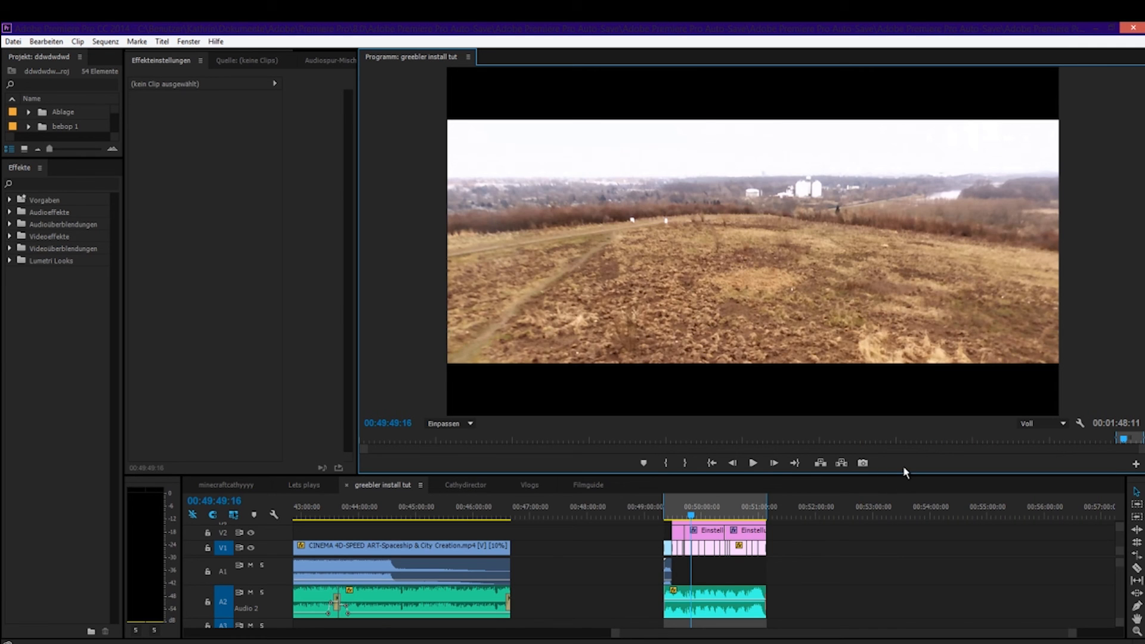
pyautogui.moveTo(905, 459)
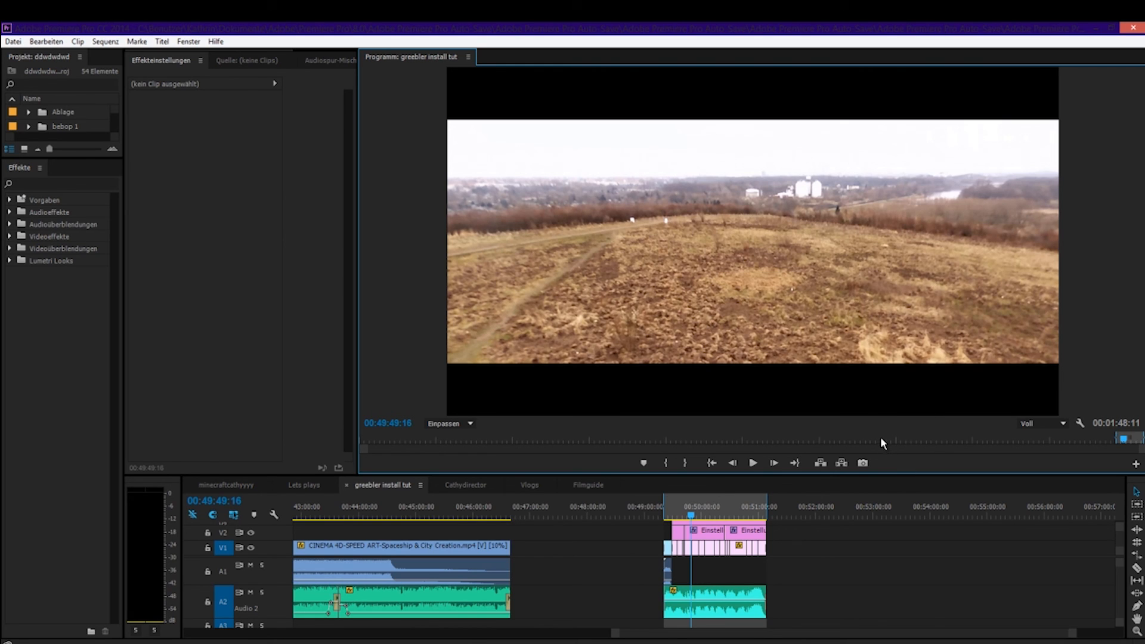
pyautogui.moveTo(868, 440)
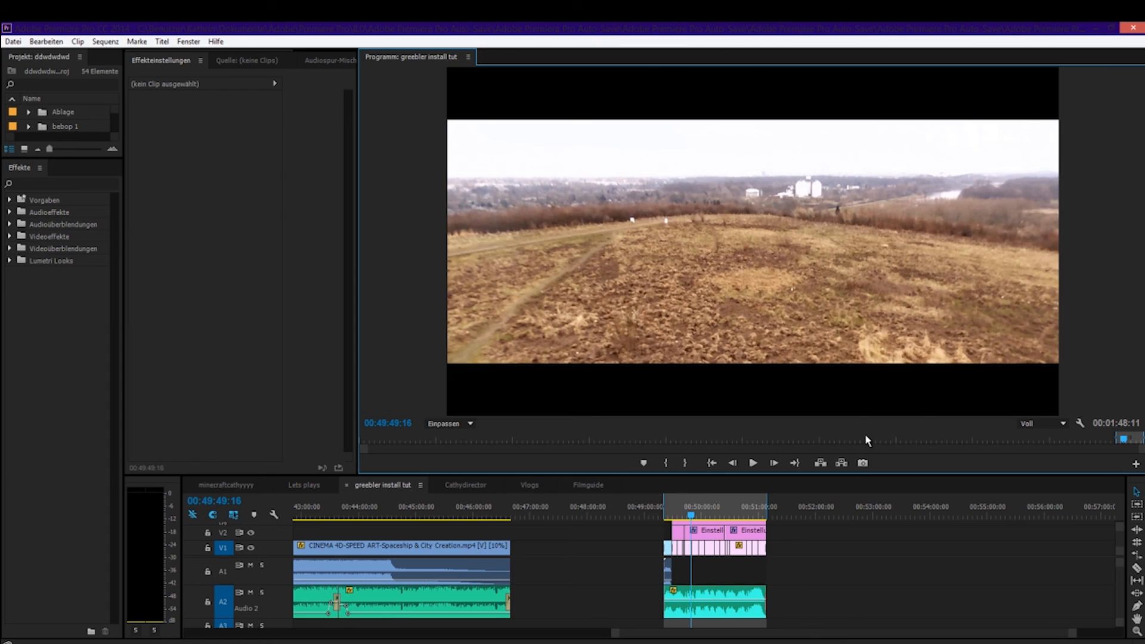
pyautogui.moveTo(836, 518)
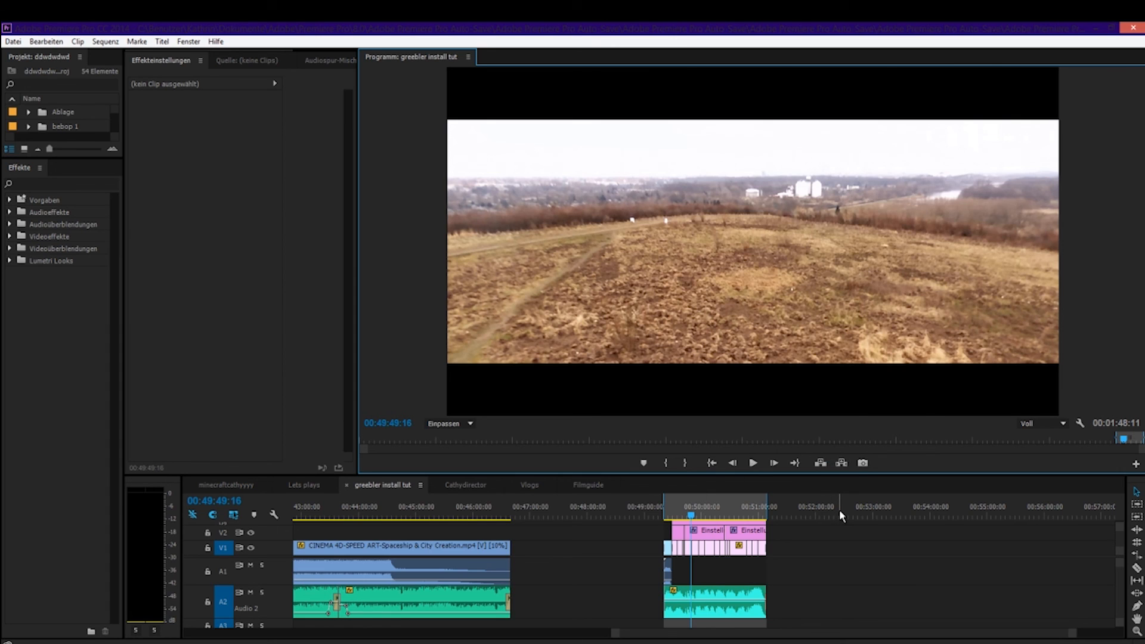
pyautogui.moveTo(930, 385)
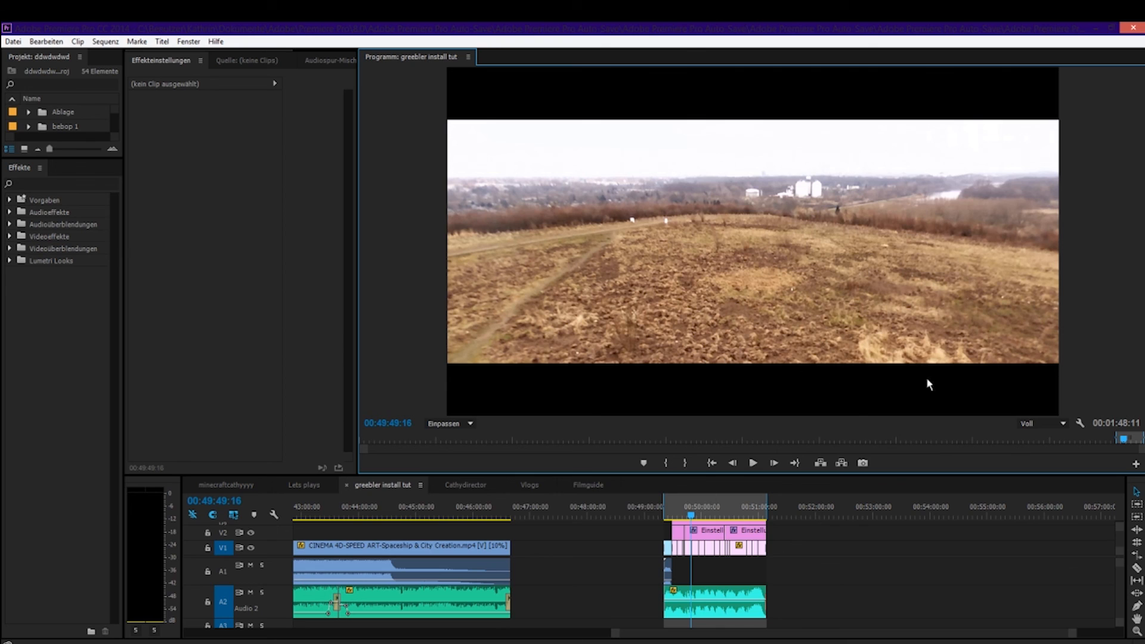
pyautogui.moveTo(992, 461)
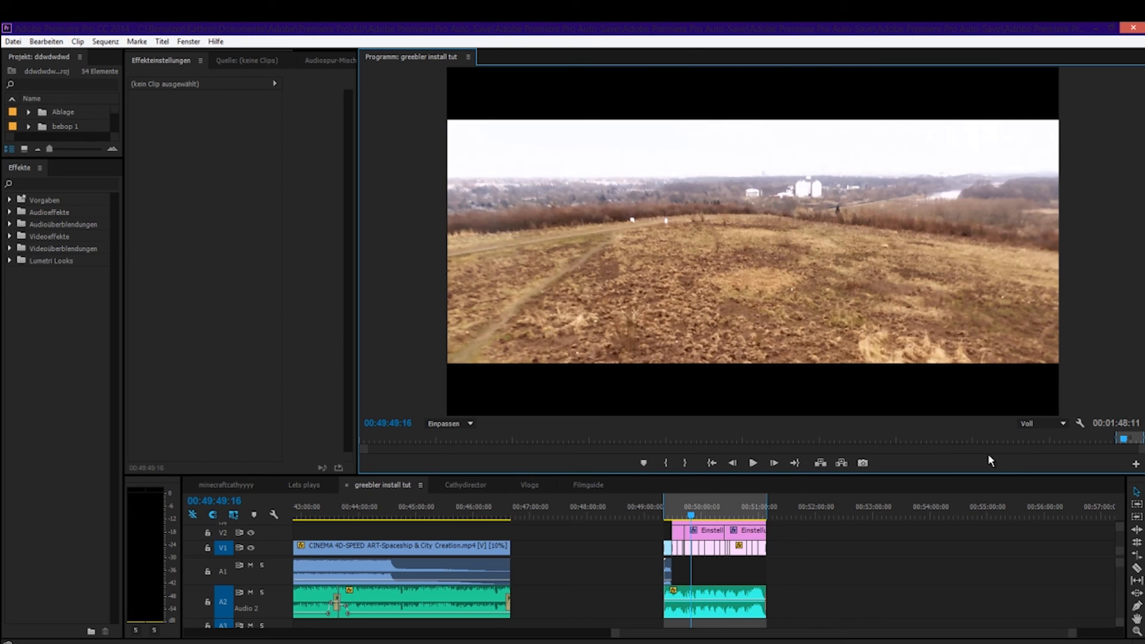
pyautogui.moveTo(985, 458)
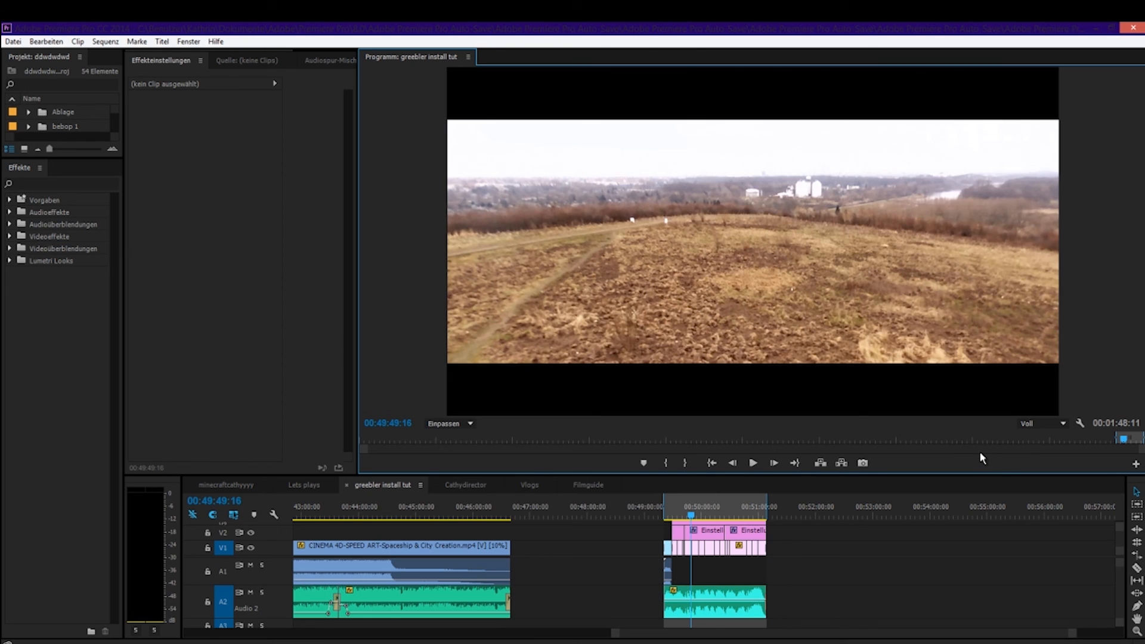
pyautogui.moveTo(986, 485)
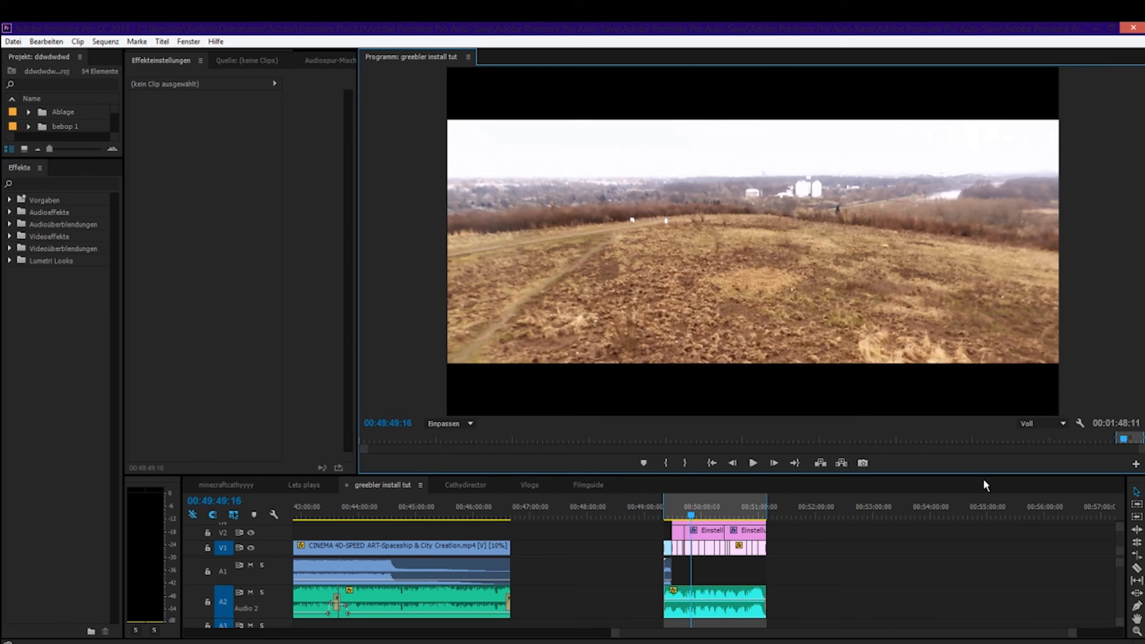
pyautogui.moveTo(829, 301)
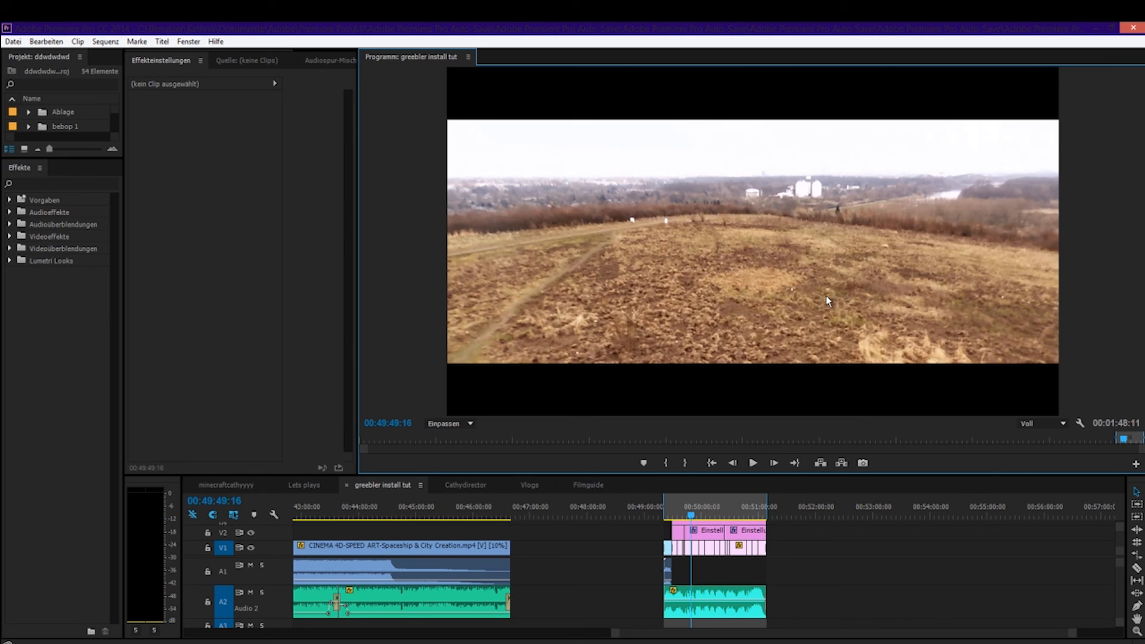
pyautogui.moveTo(324, 380)
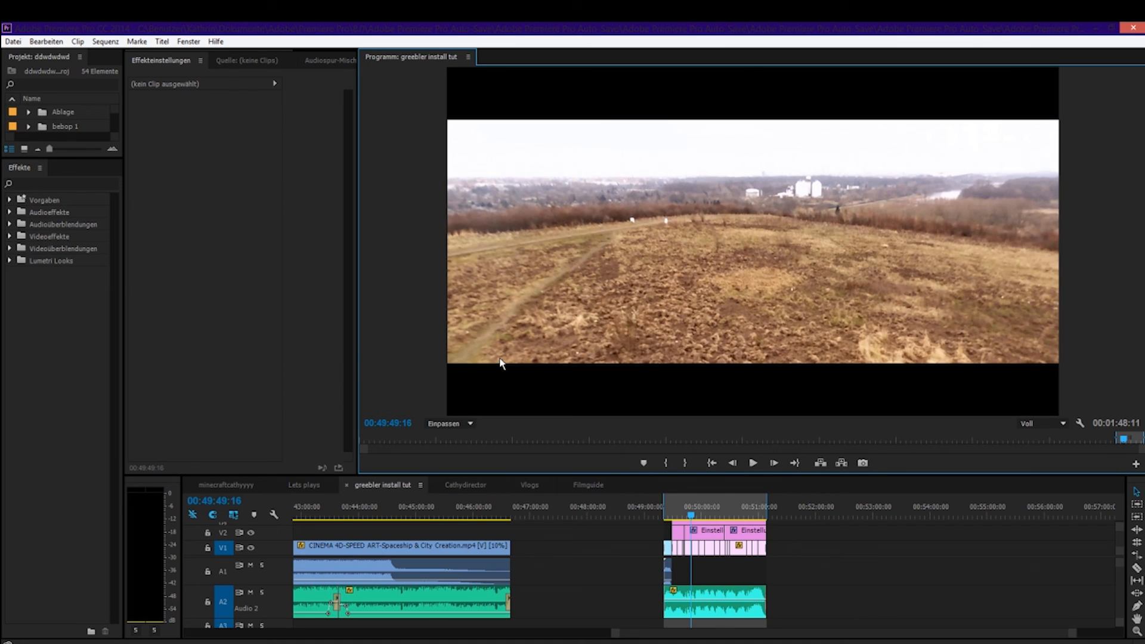
pyautogui.moveTo(503, 363)
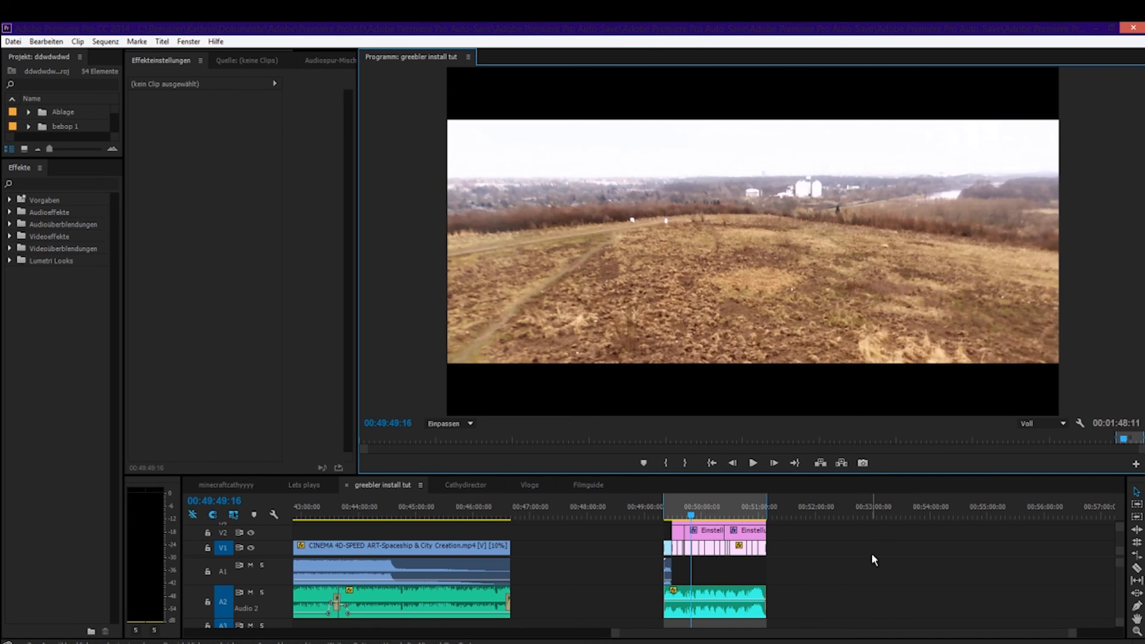
pyautogui.moveTo(890, 553)
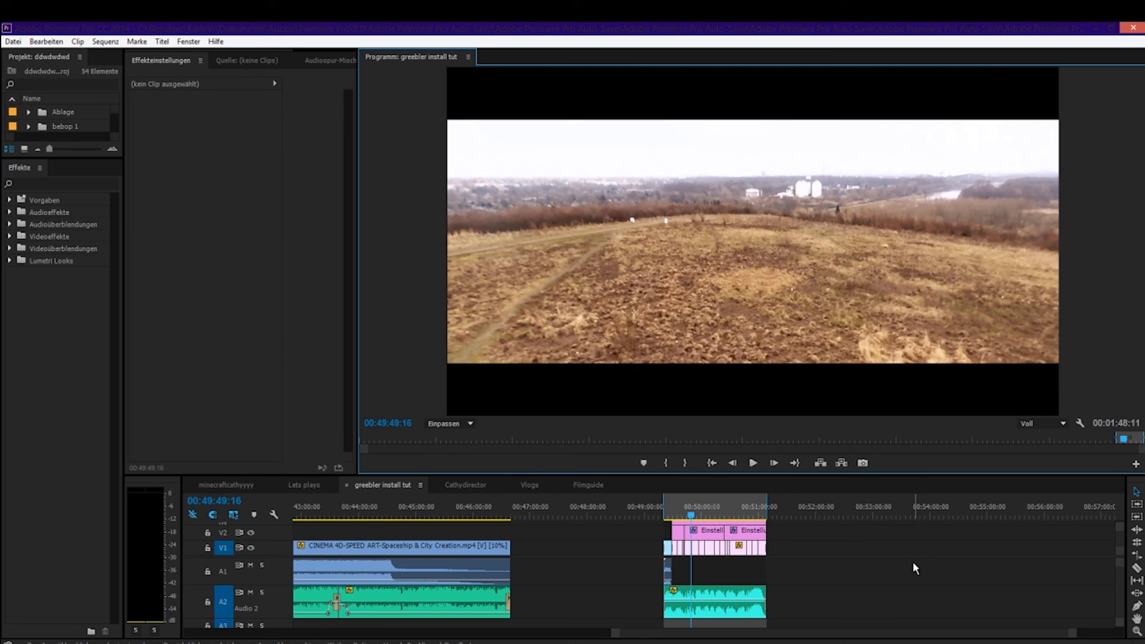
pyautogui.moveTo(937, 574)
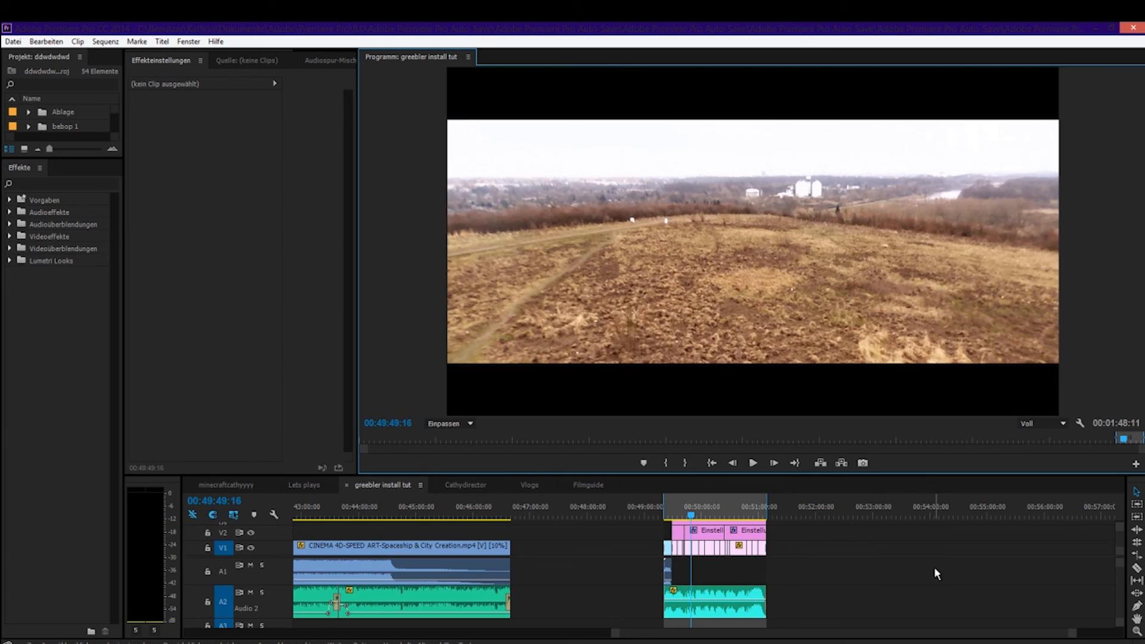
pyautogui.moveTo(938, 583)
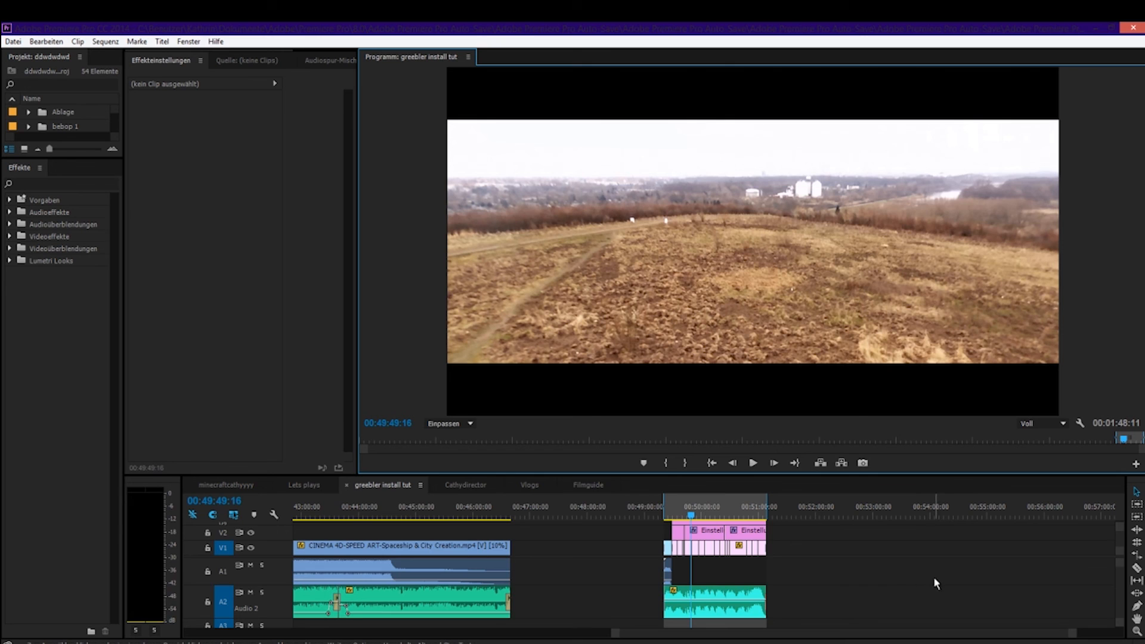